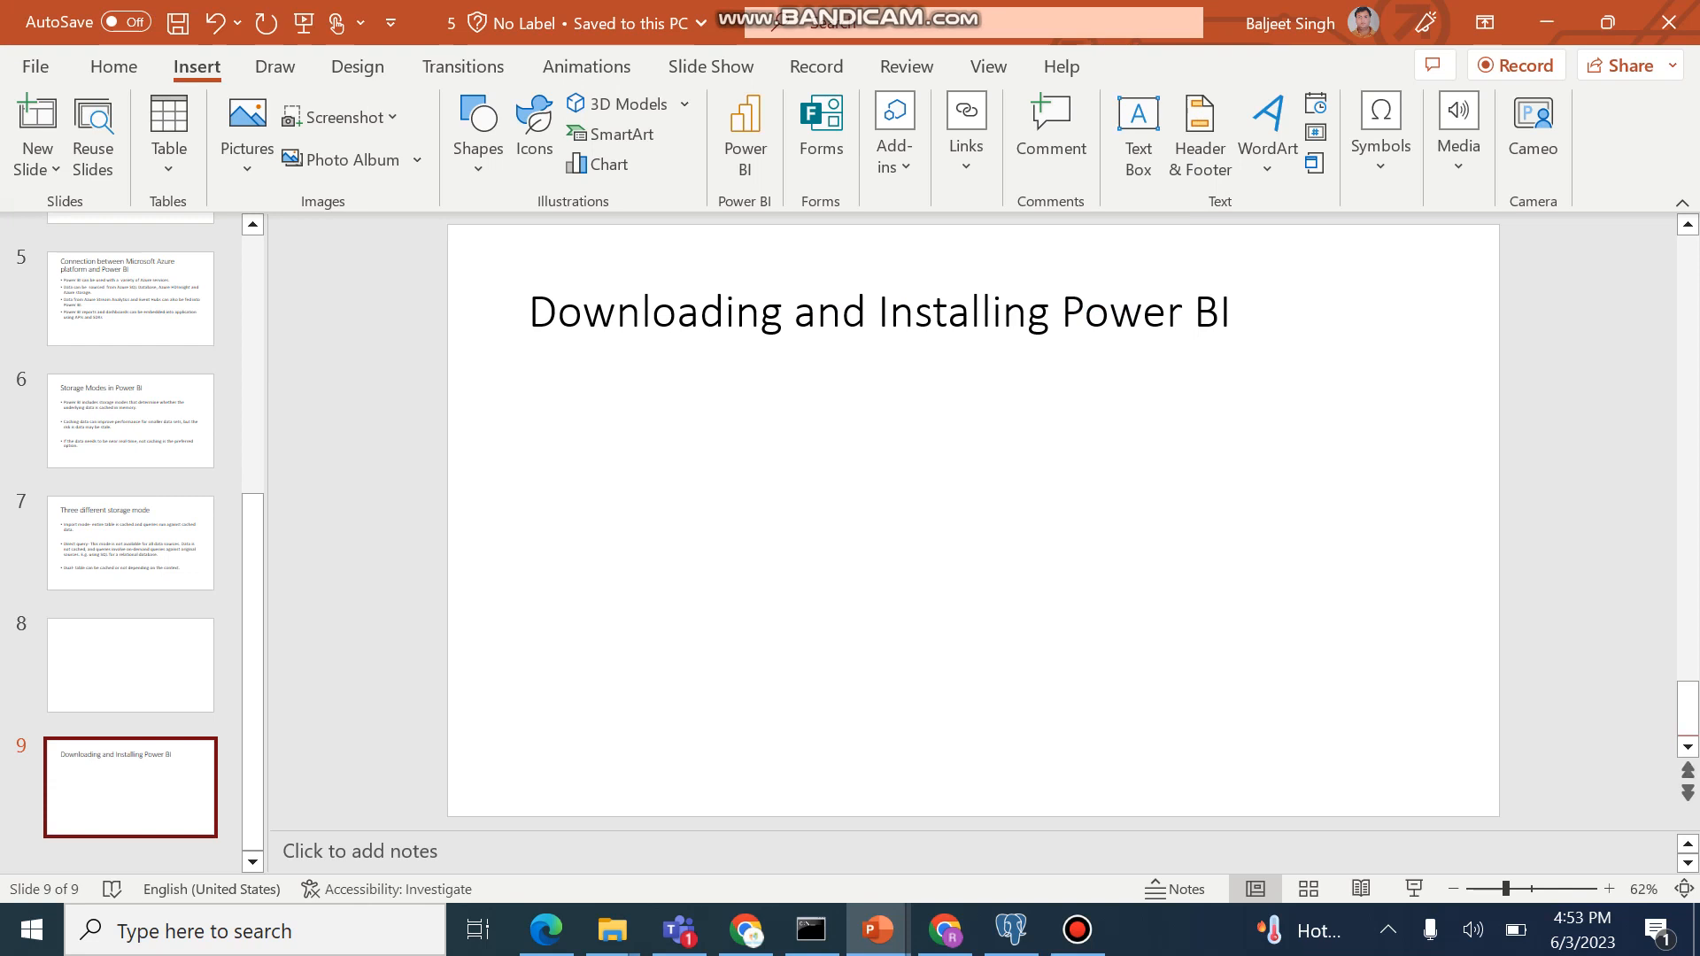
Step: Switch from the PowerPoint slide over to a new Google Chrome tab
left_click(942, 930)
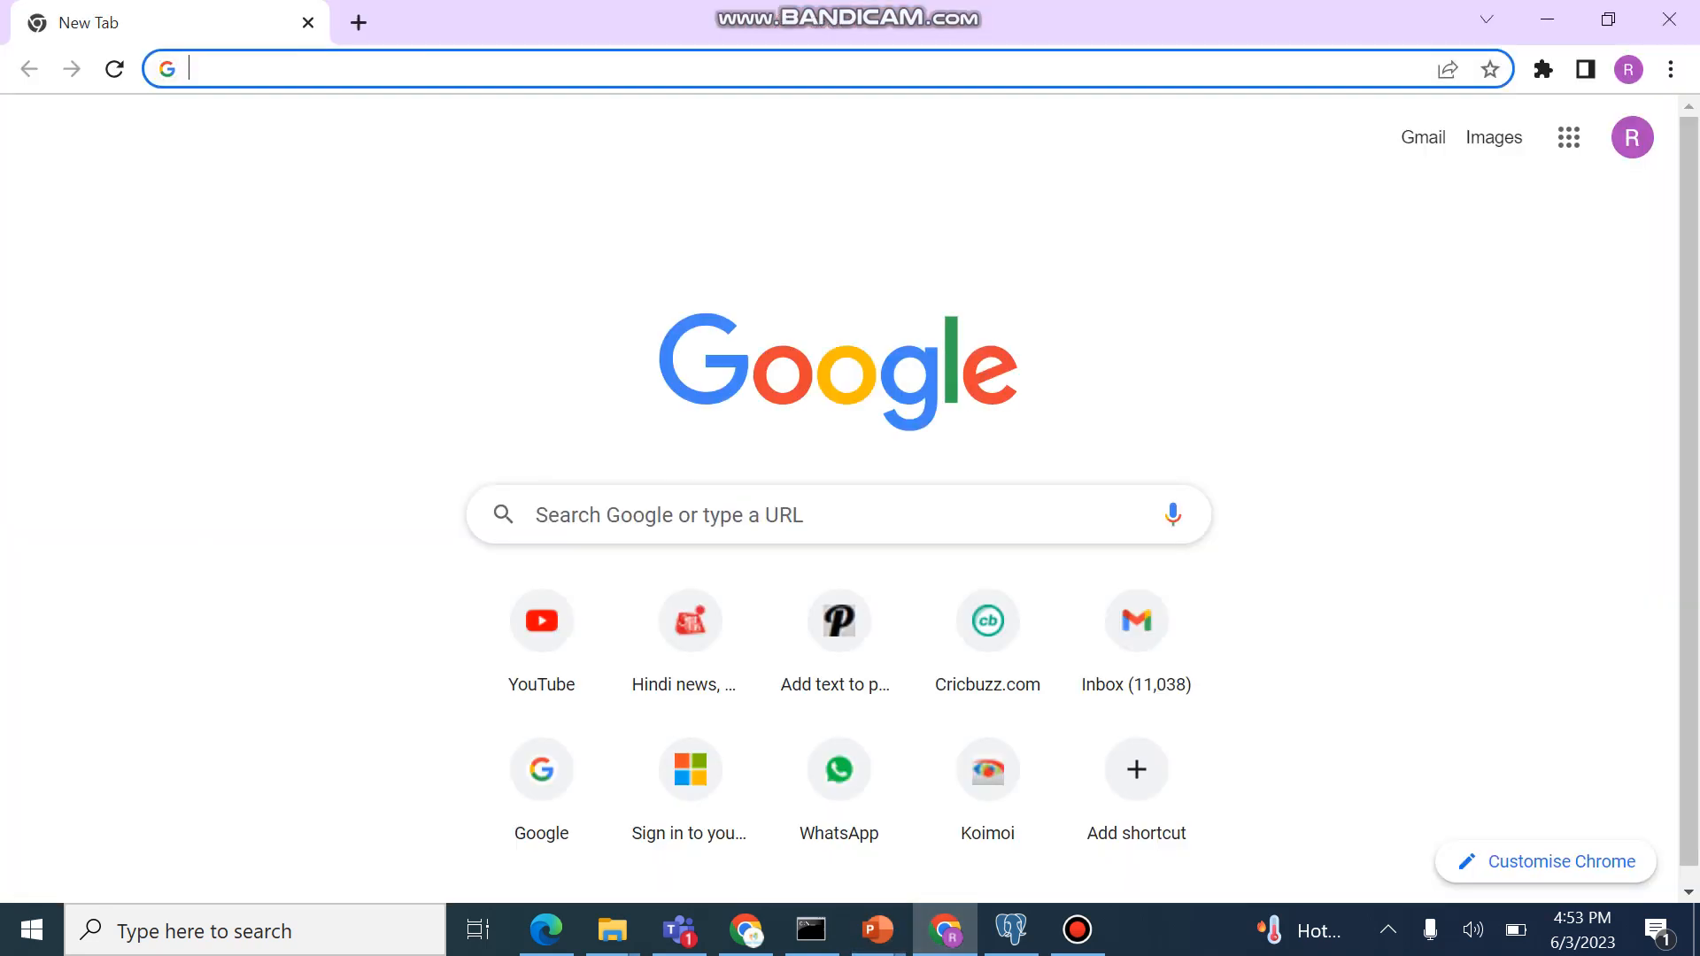
Step: Search Google for 'download microsoft power bi desktop' via the suggested query
left_click(838, 515)
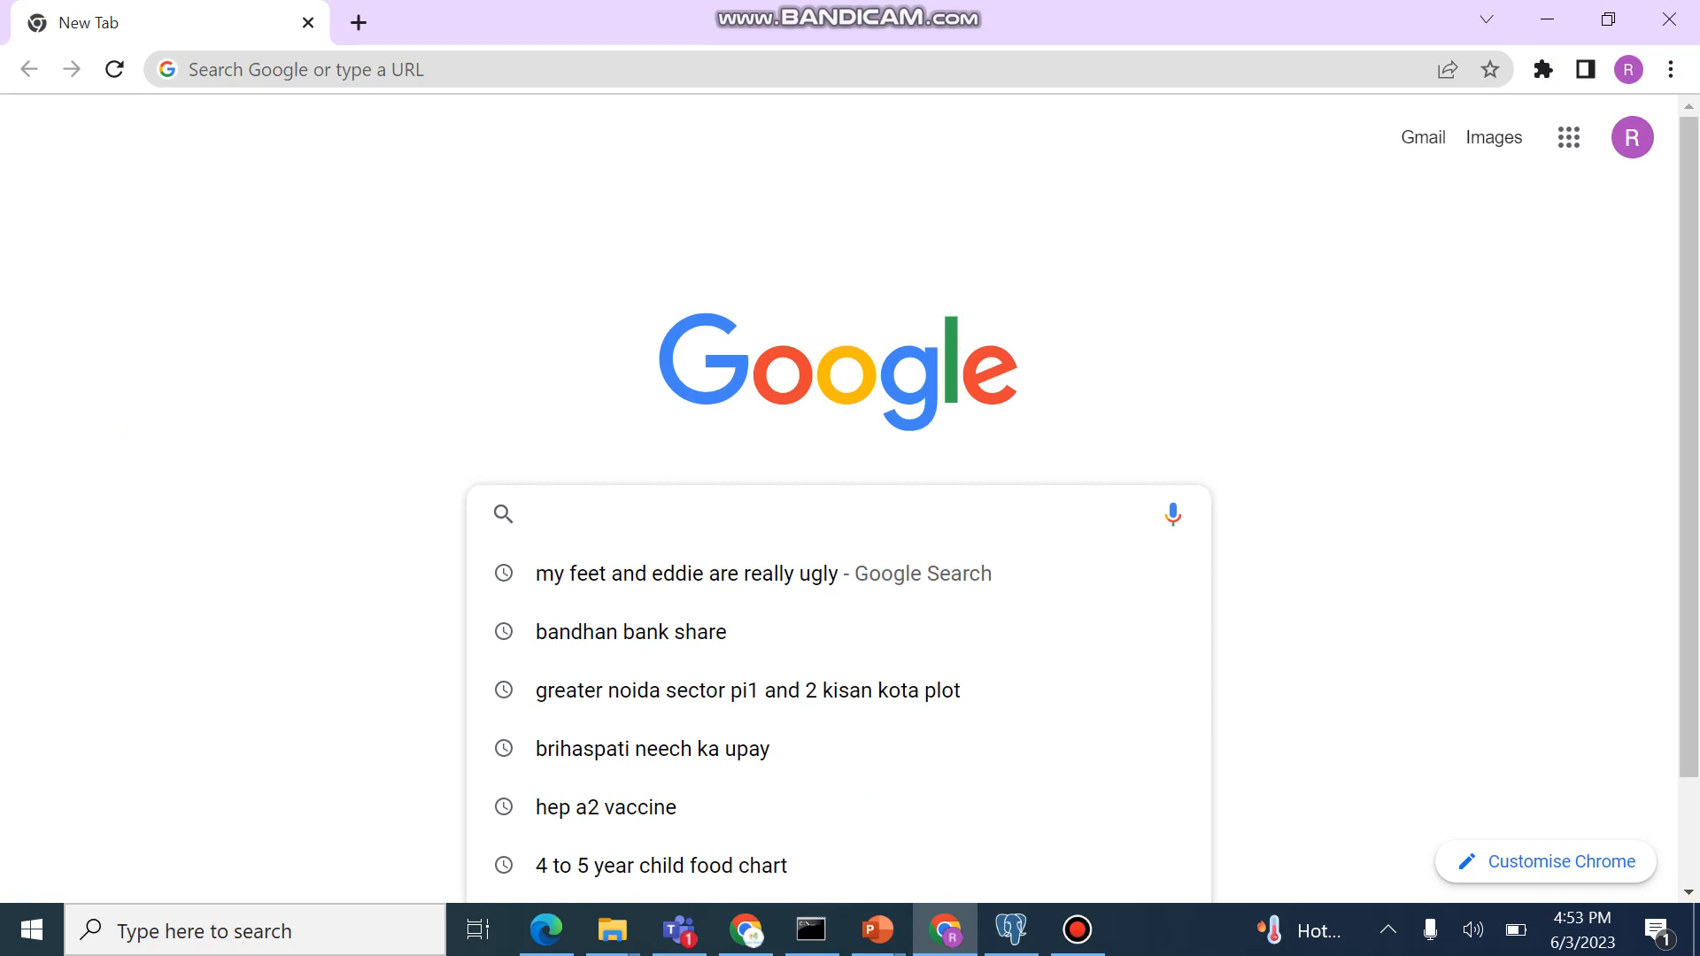
type("do")
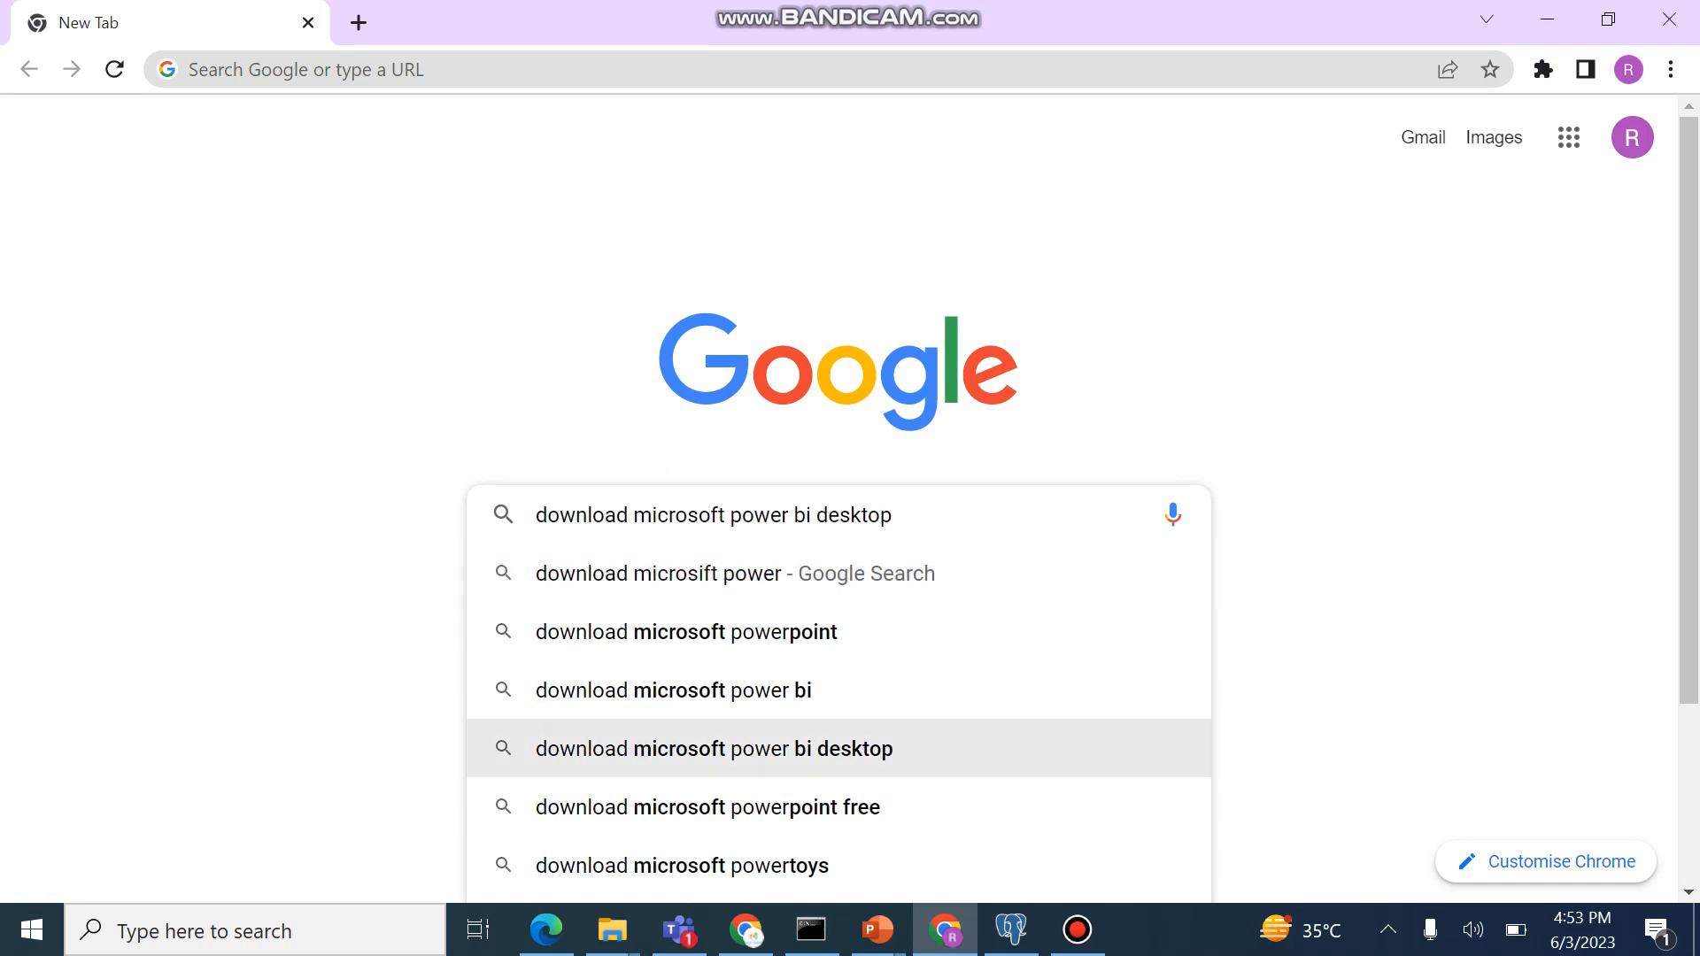
left_click(712, 748)
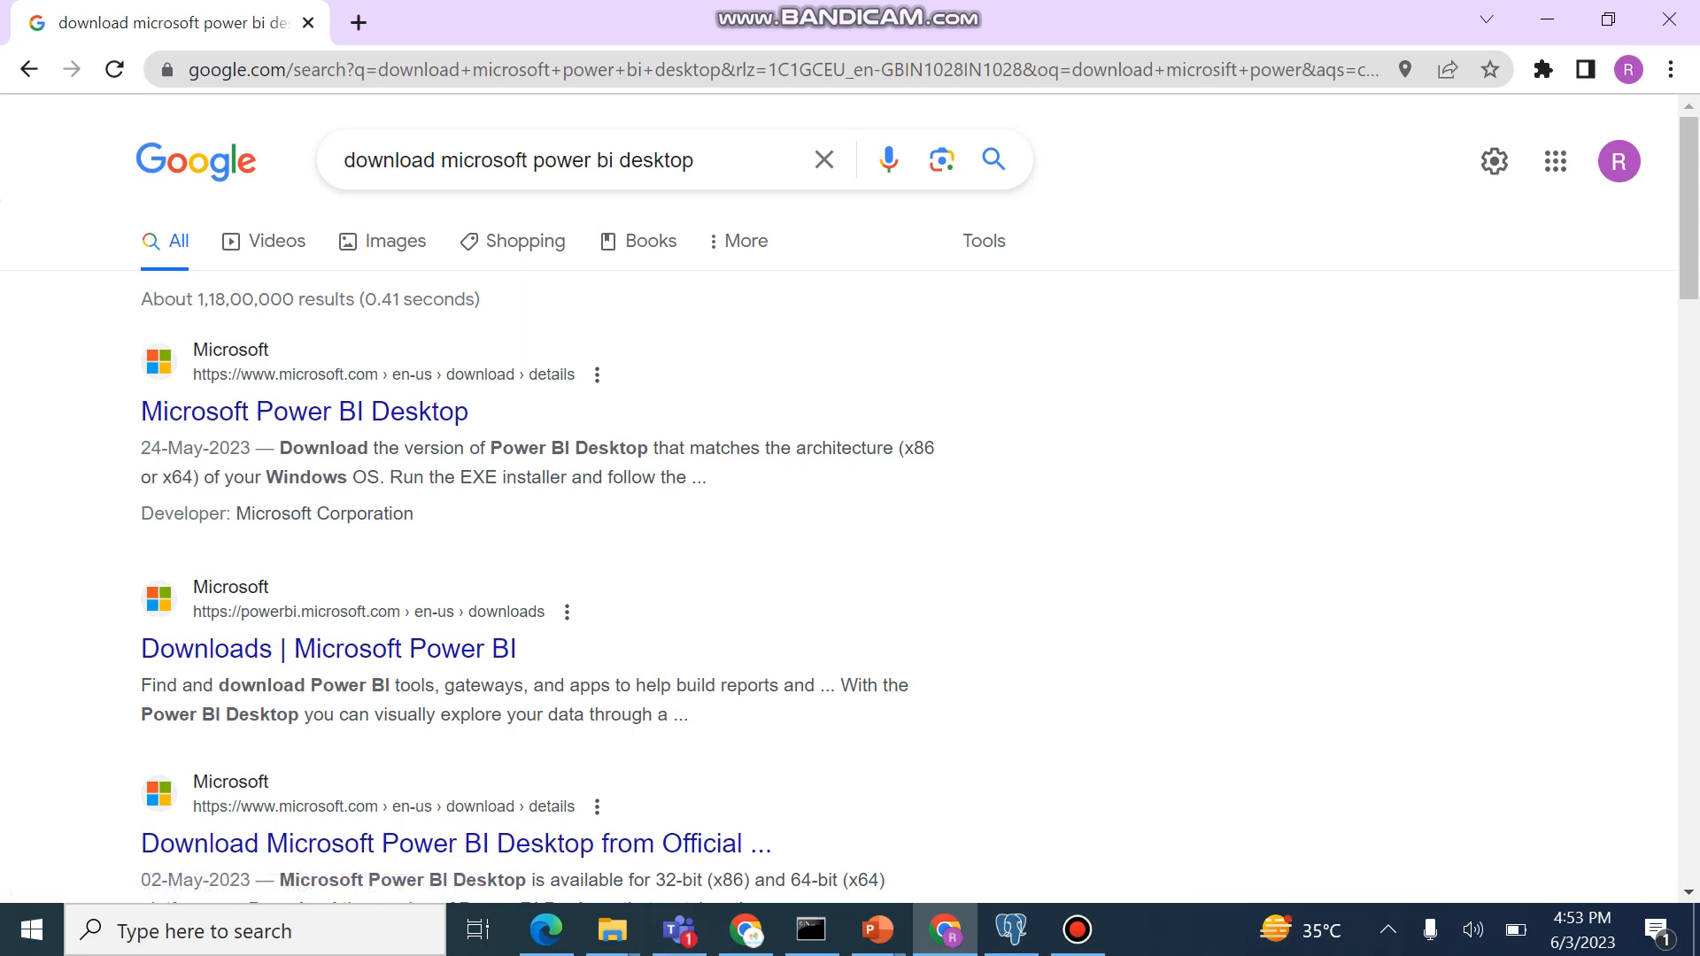
mouse_move(303, 411)
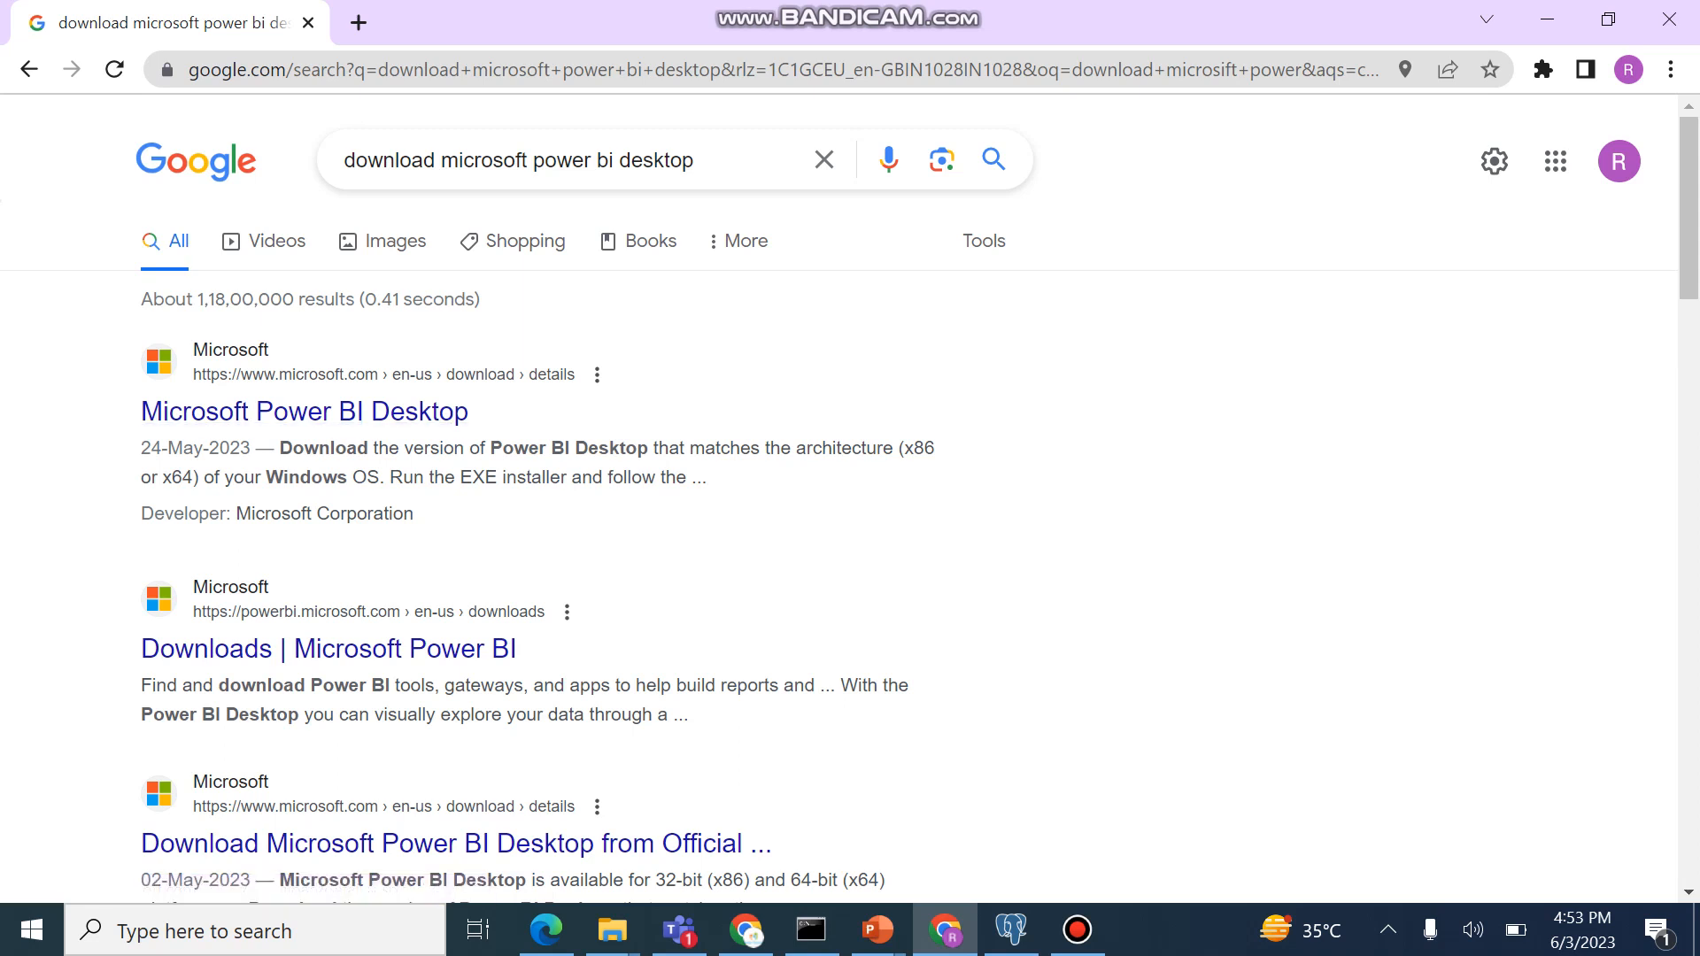
mouse_move(303, 410)
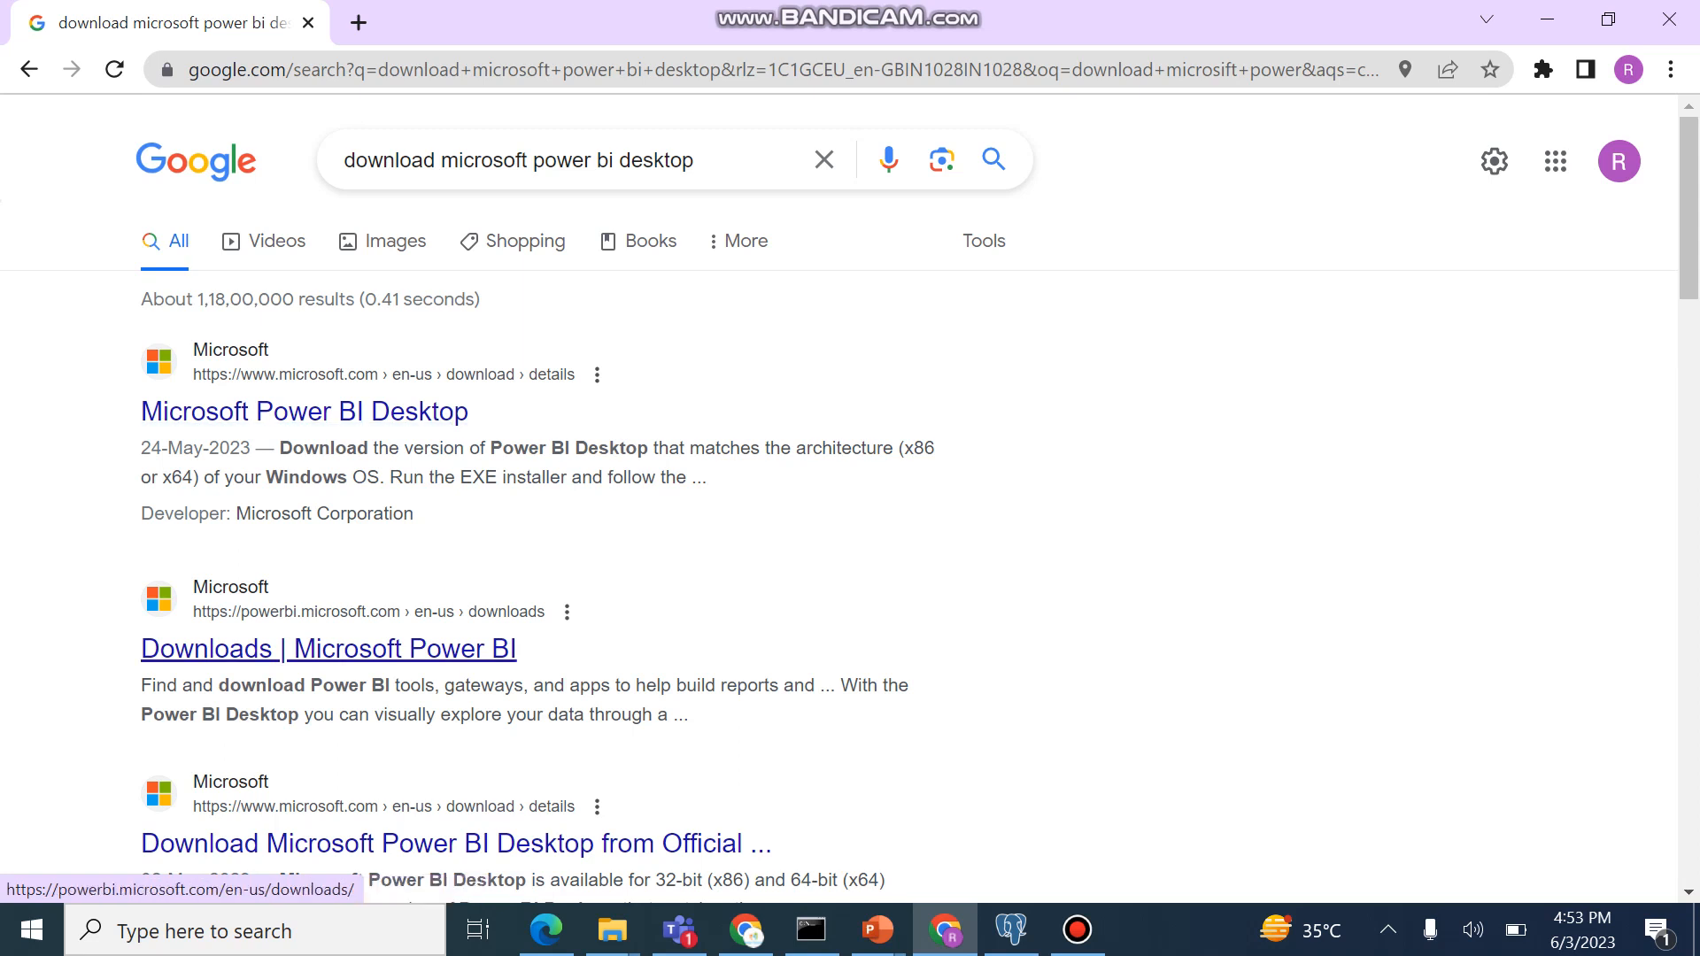
mouse_move(303, 411)
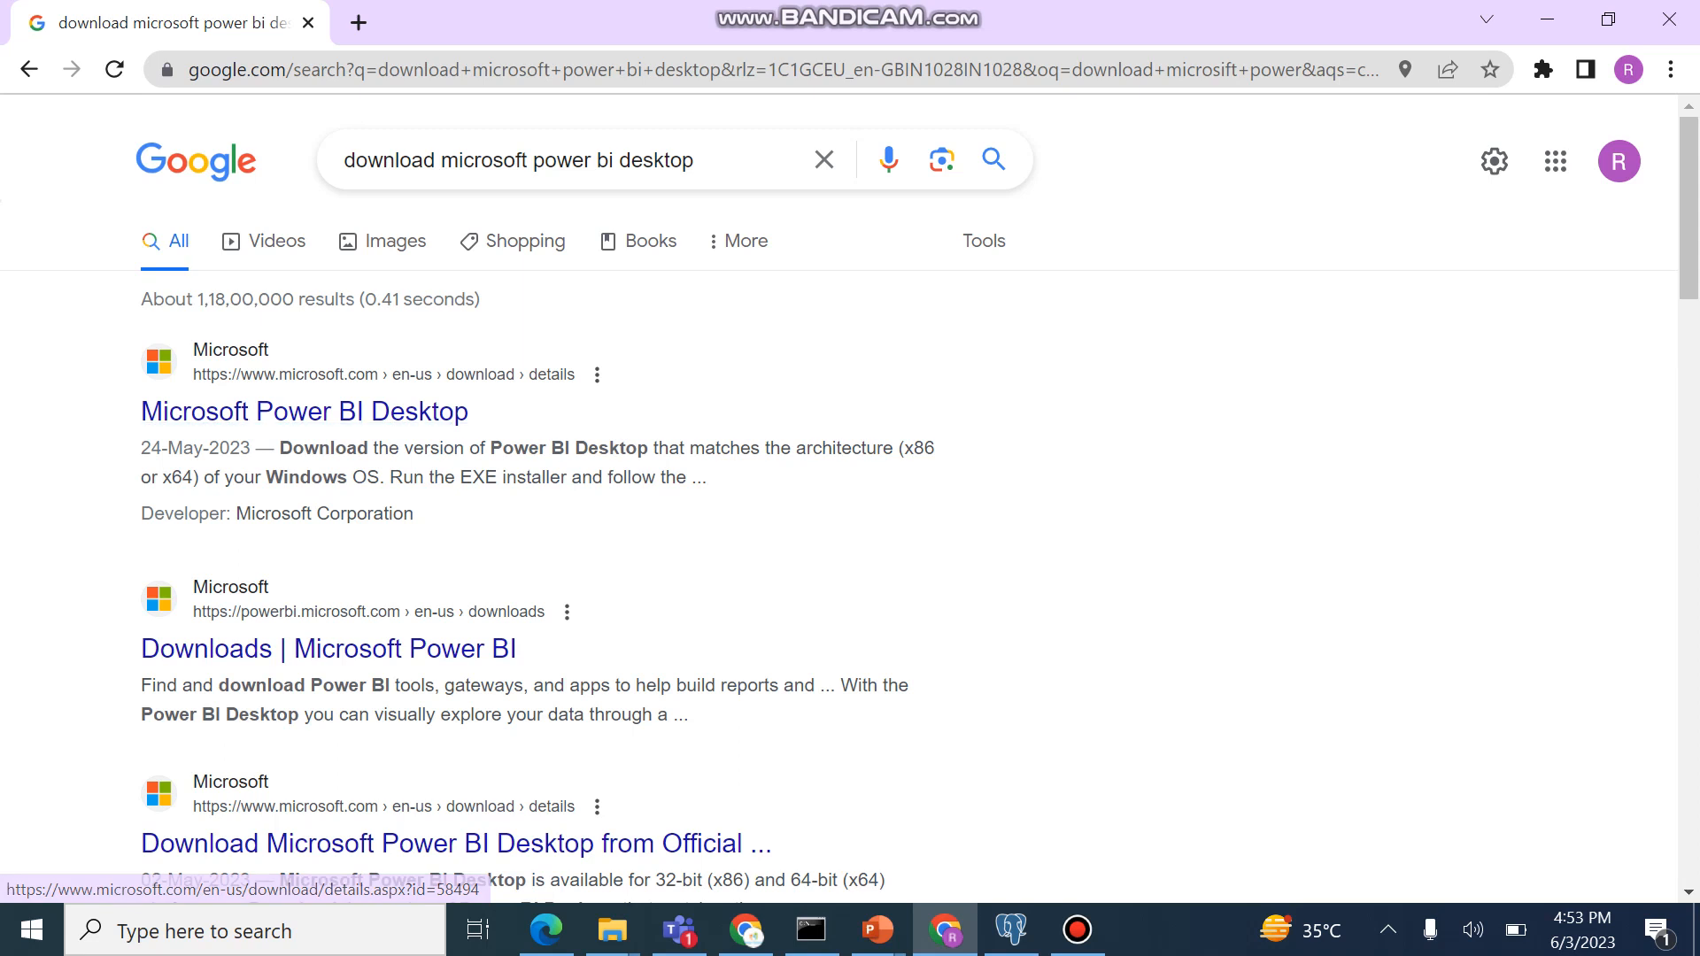
Step: Land on the 'Downloads | Microsoft Power BI' page and glance at the first download options
left_click(328, 648)
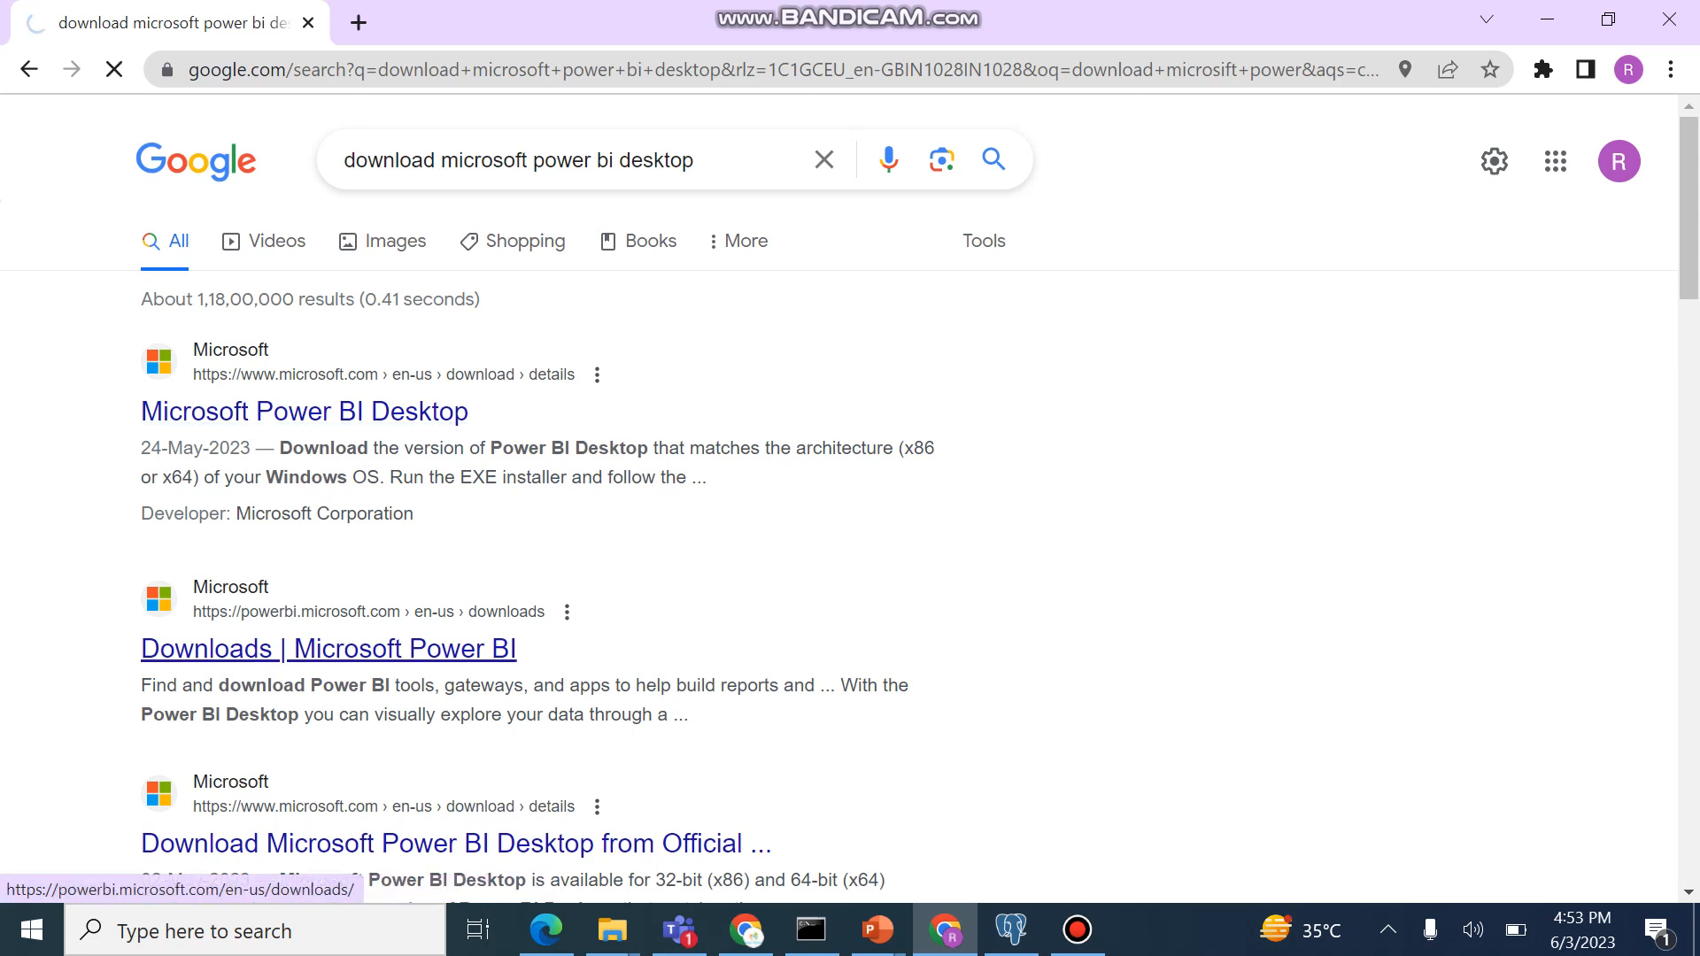
left_click(328, 648)
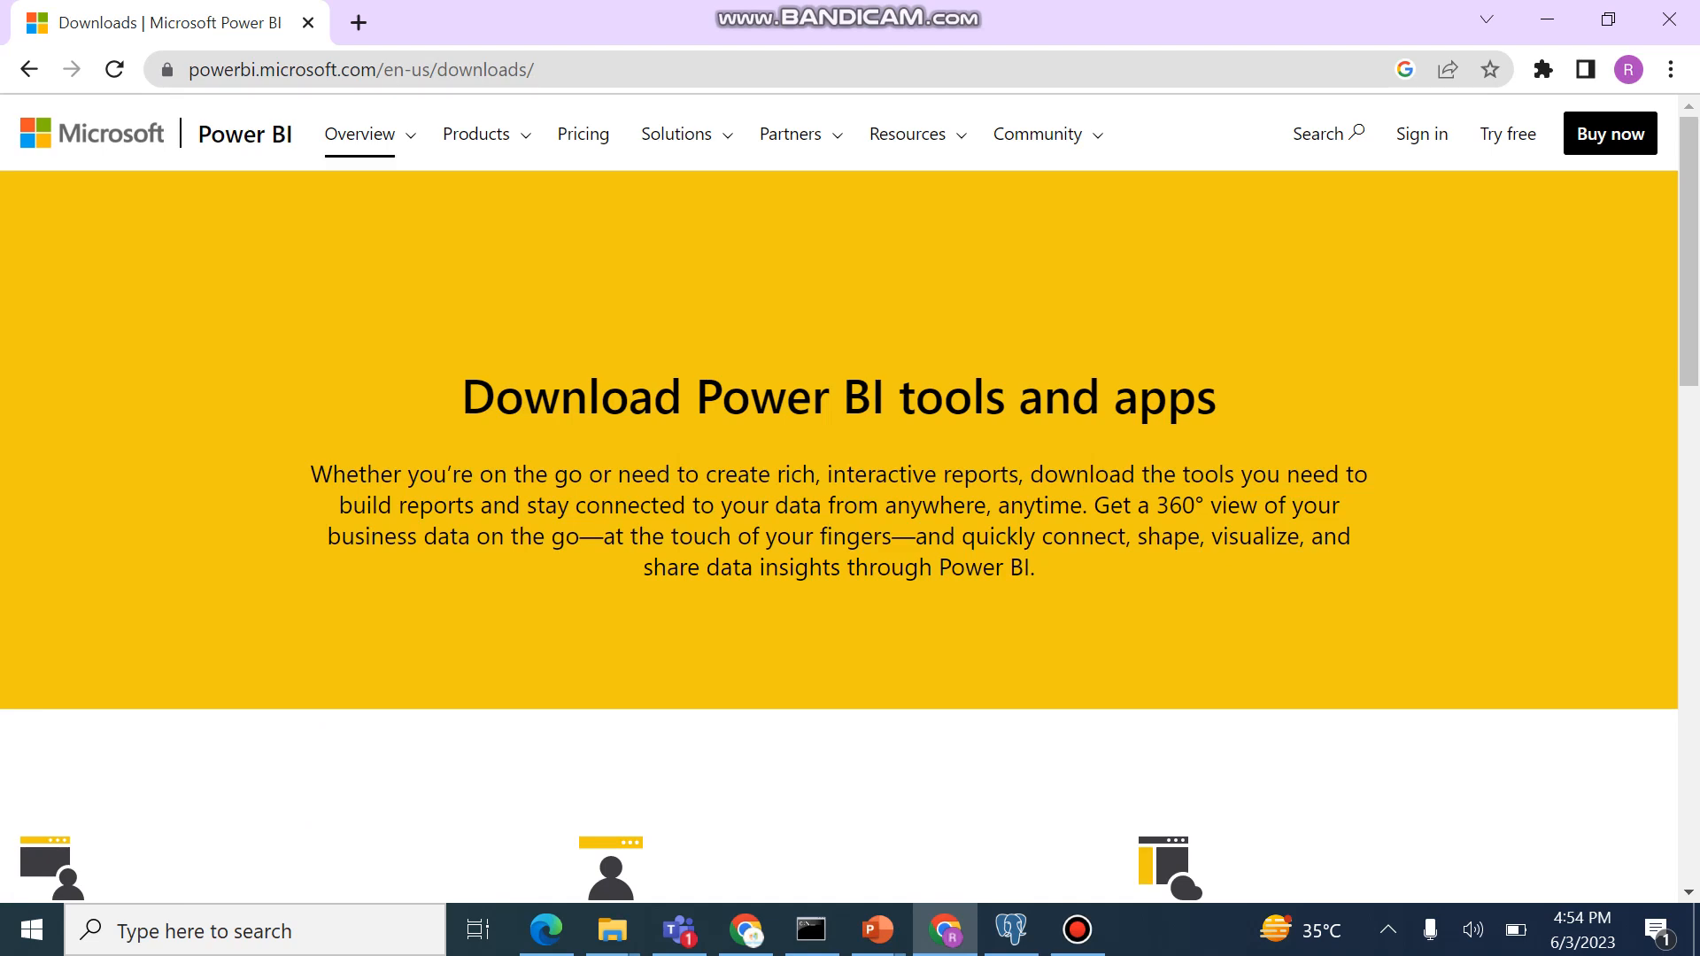
scroll("down", 3)
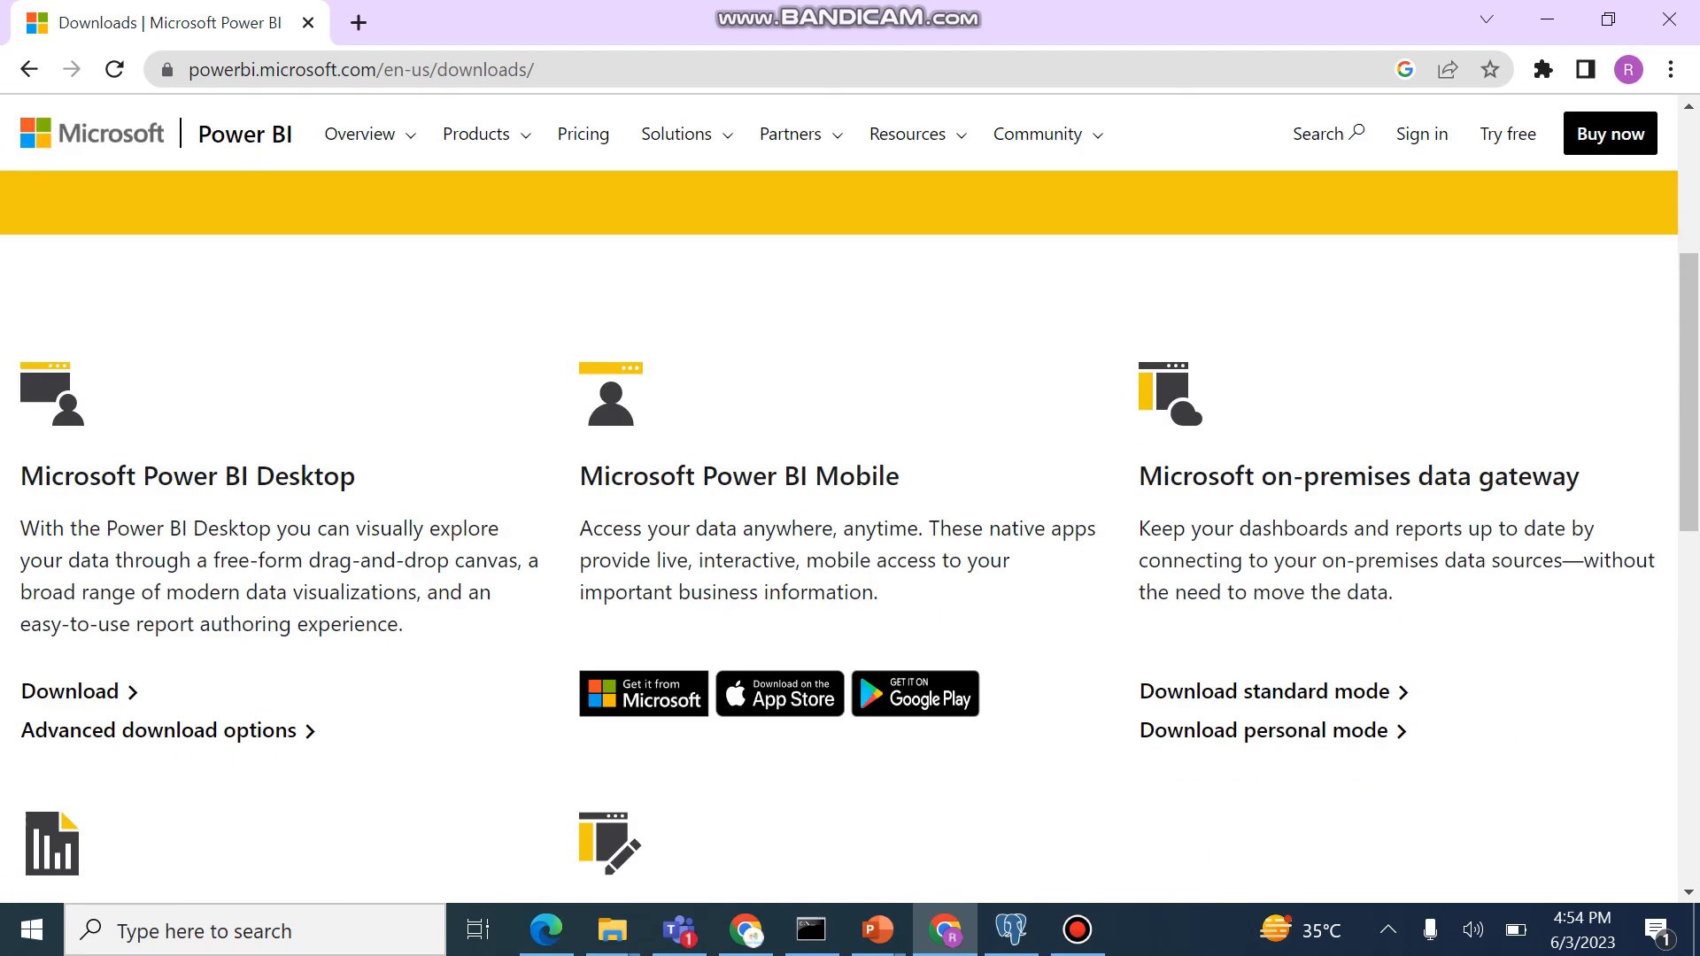
scroll("down", 3)
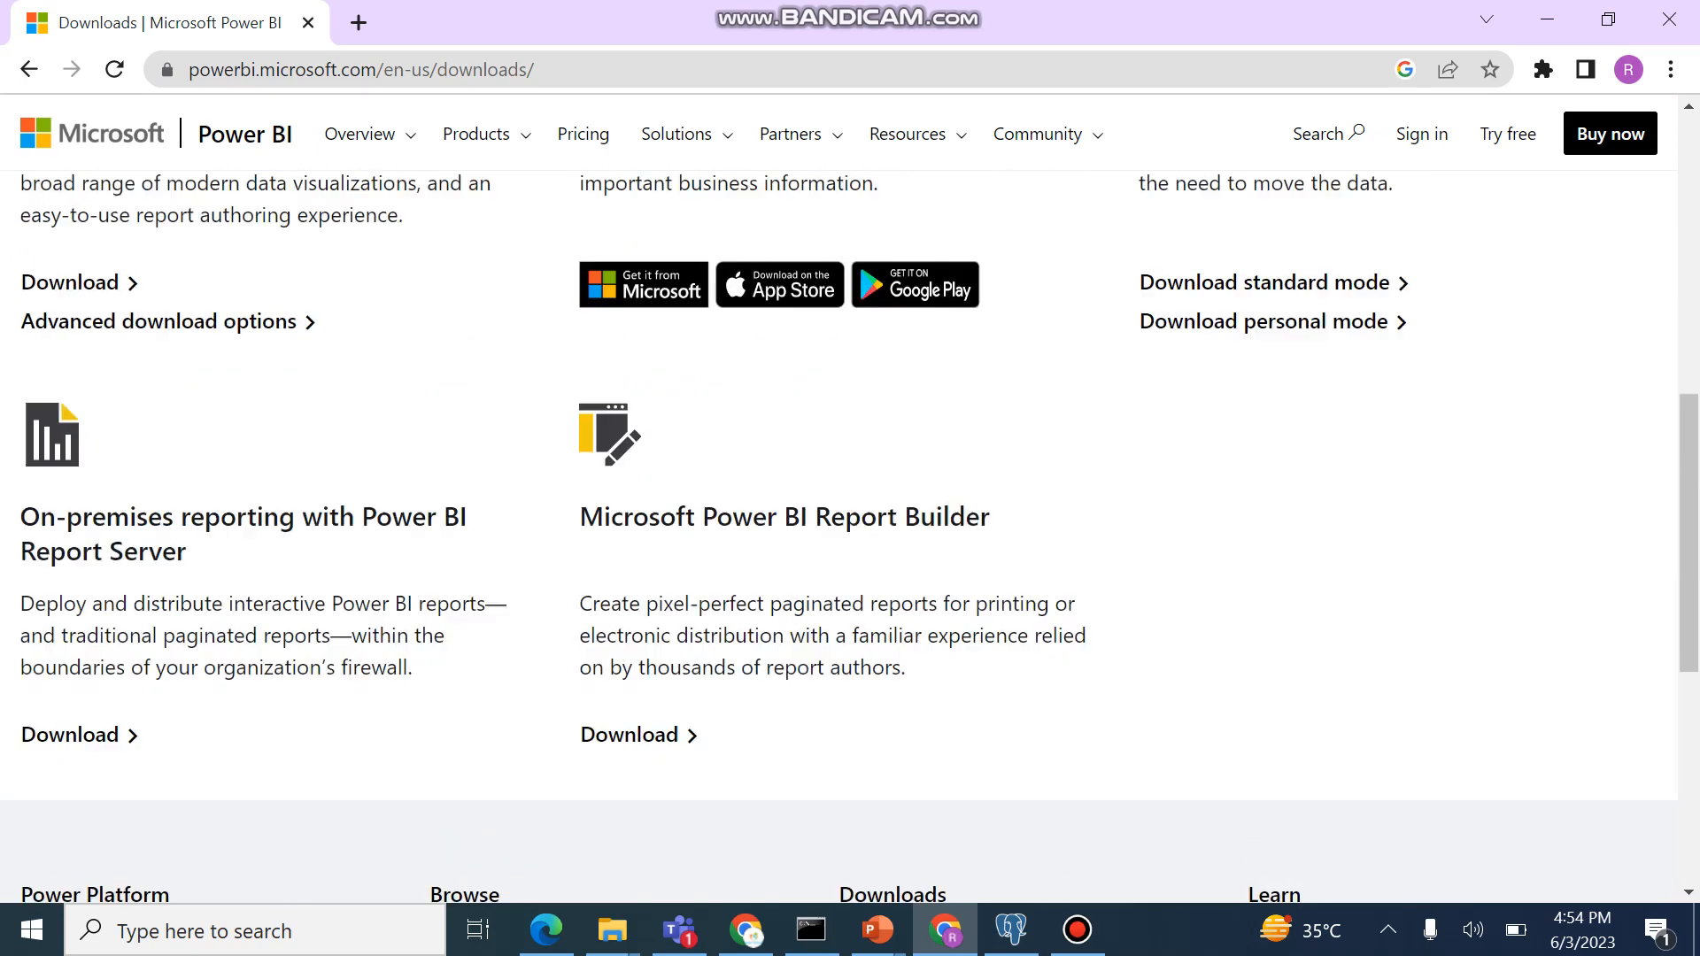
scroll("up", 3)
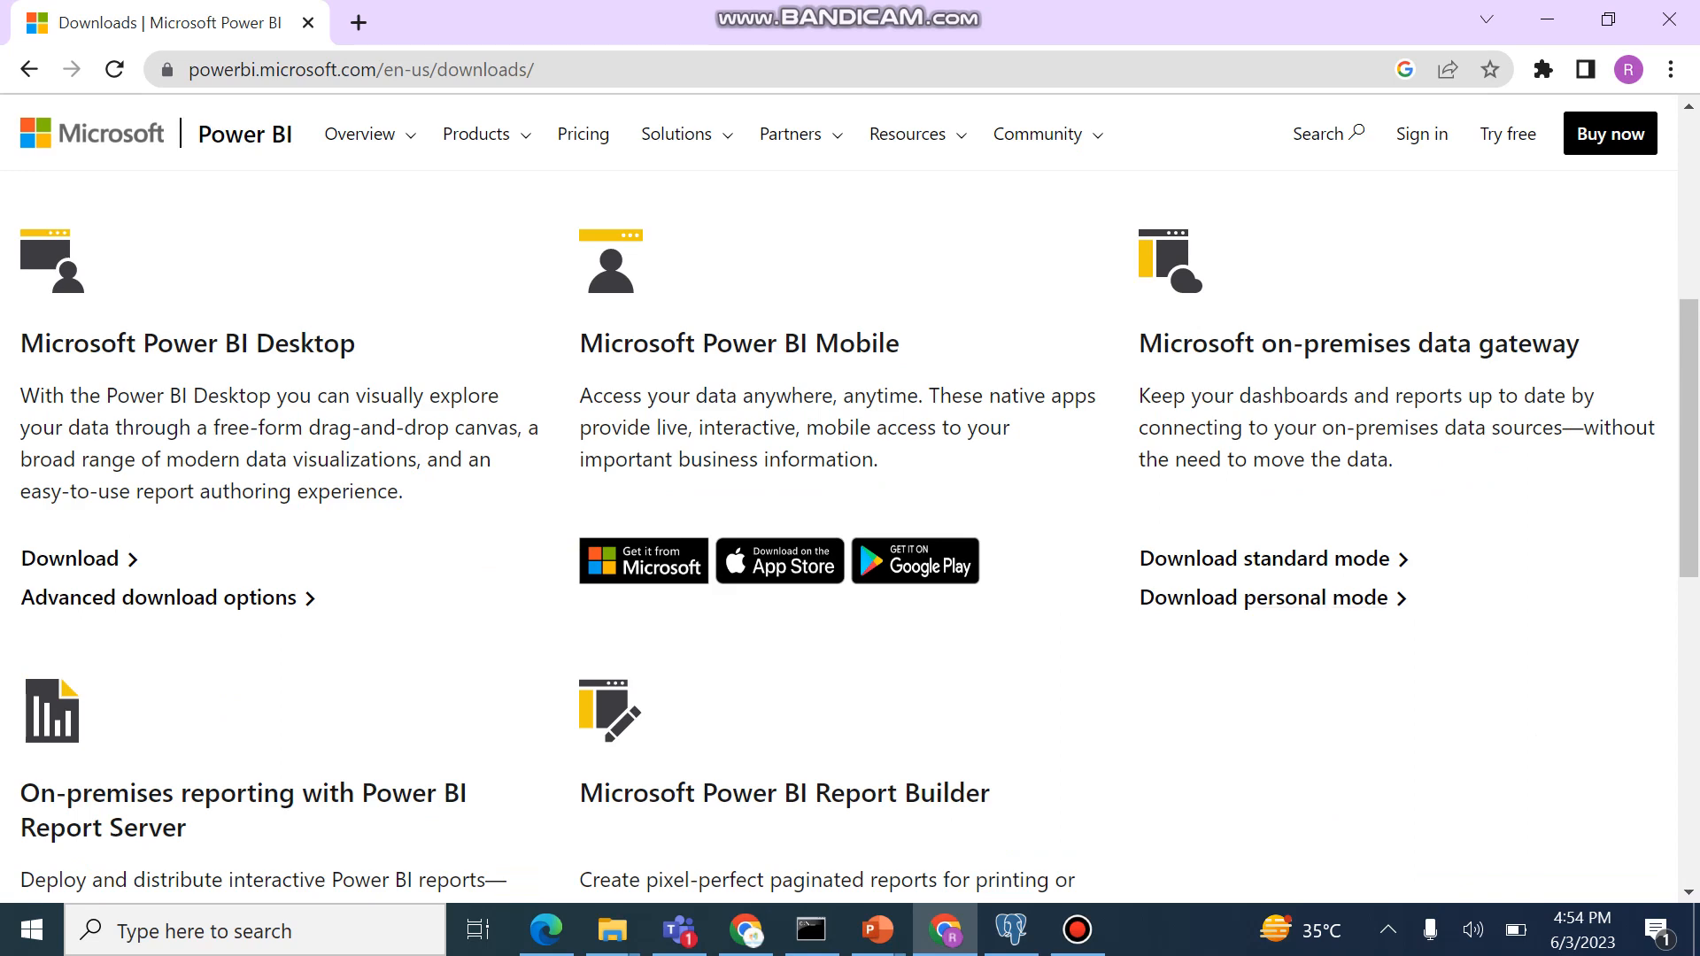
Step: Review the Desktop, Mobile, gateway, Report Server and Report Builder options, returning to the top
scroll("down", 3)
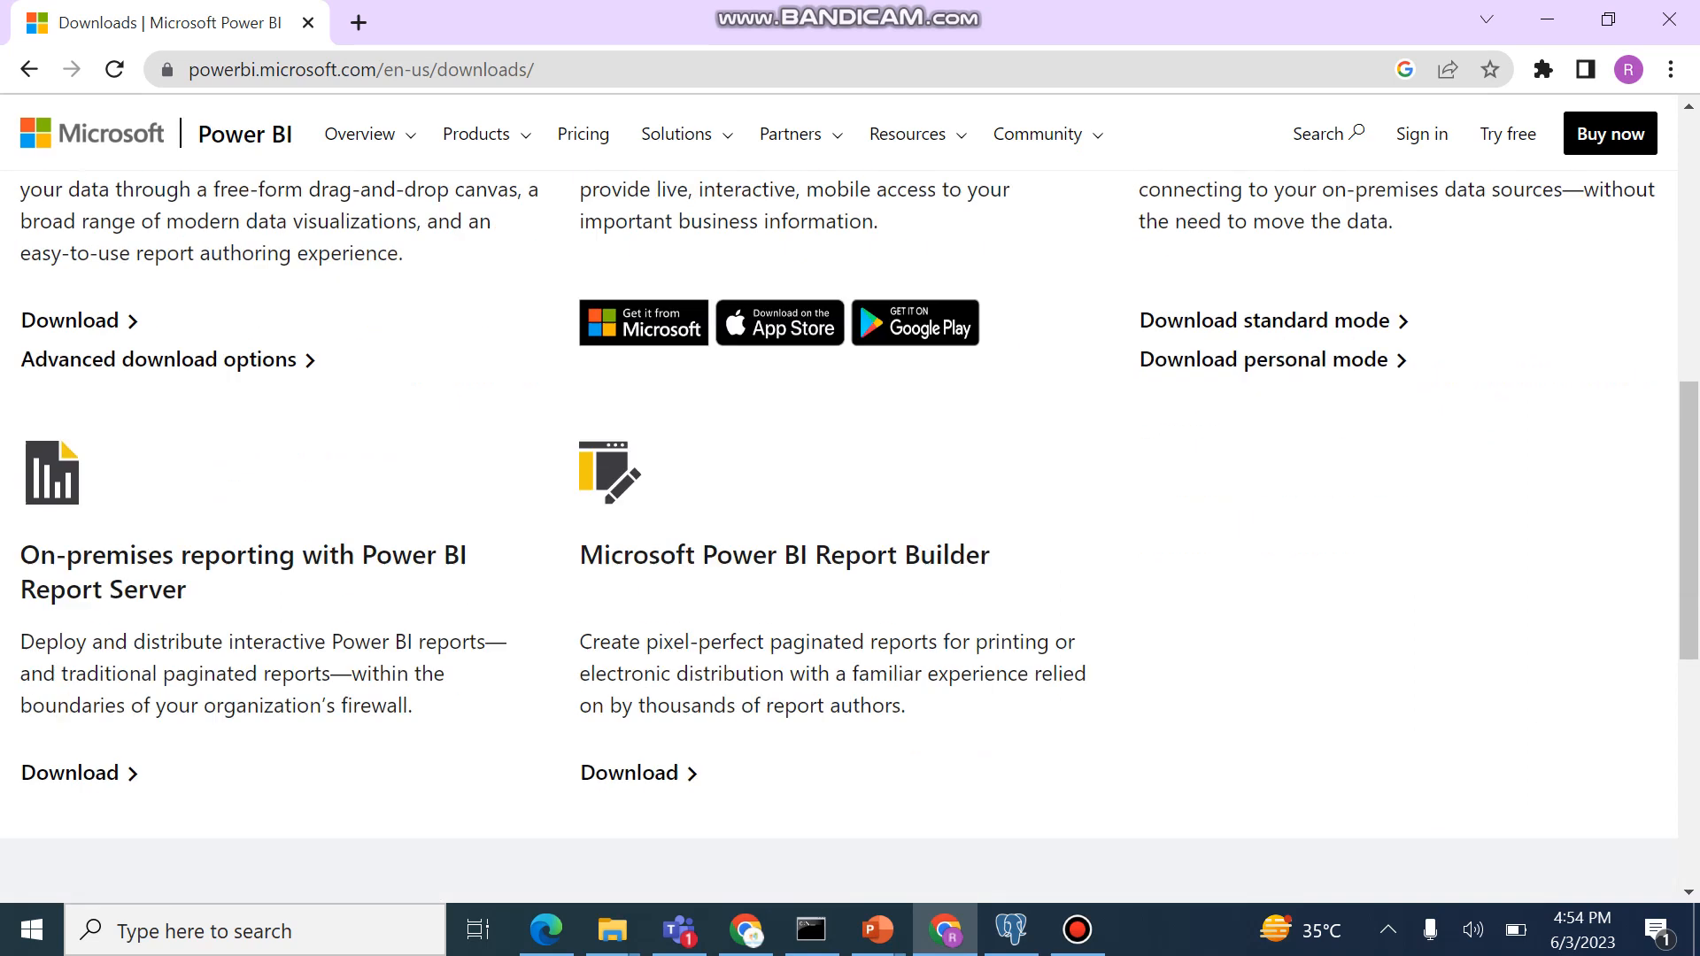
scroll("down", 3)
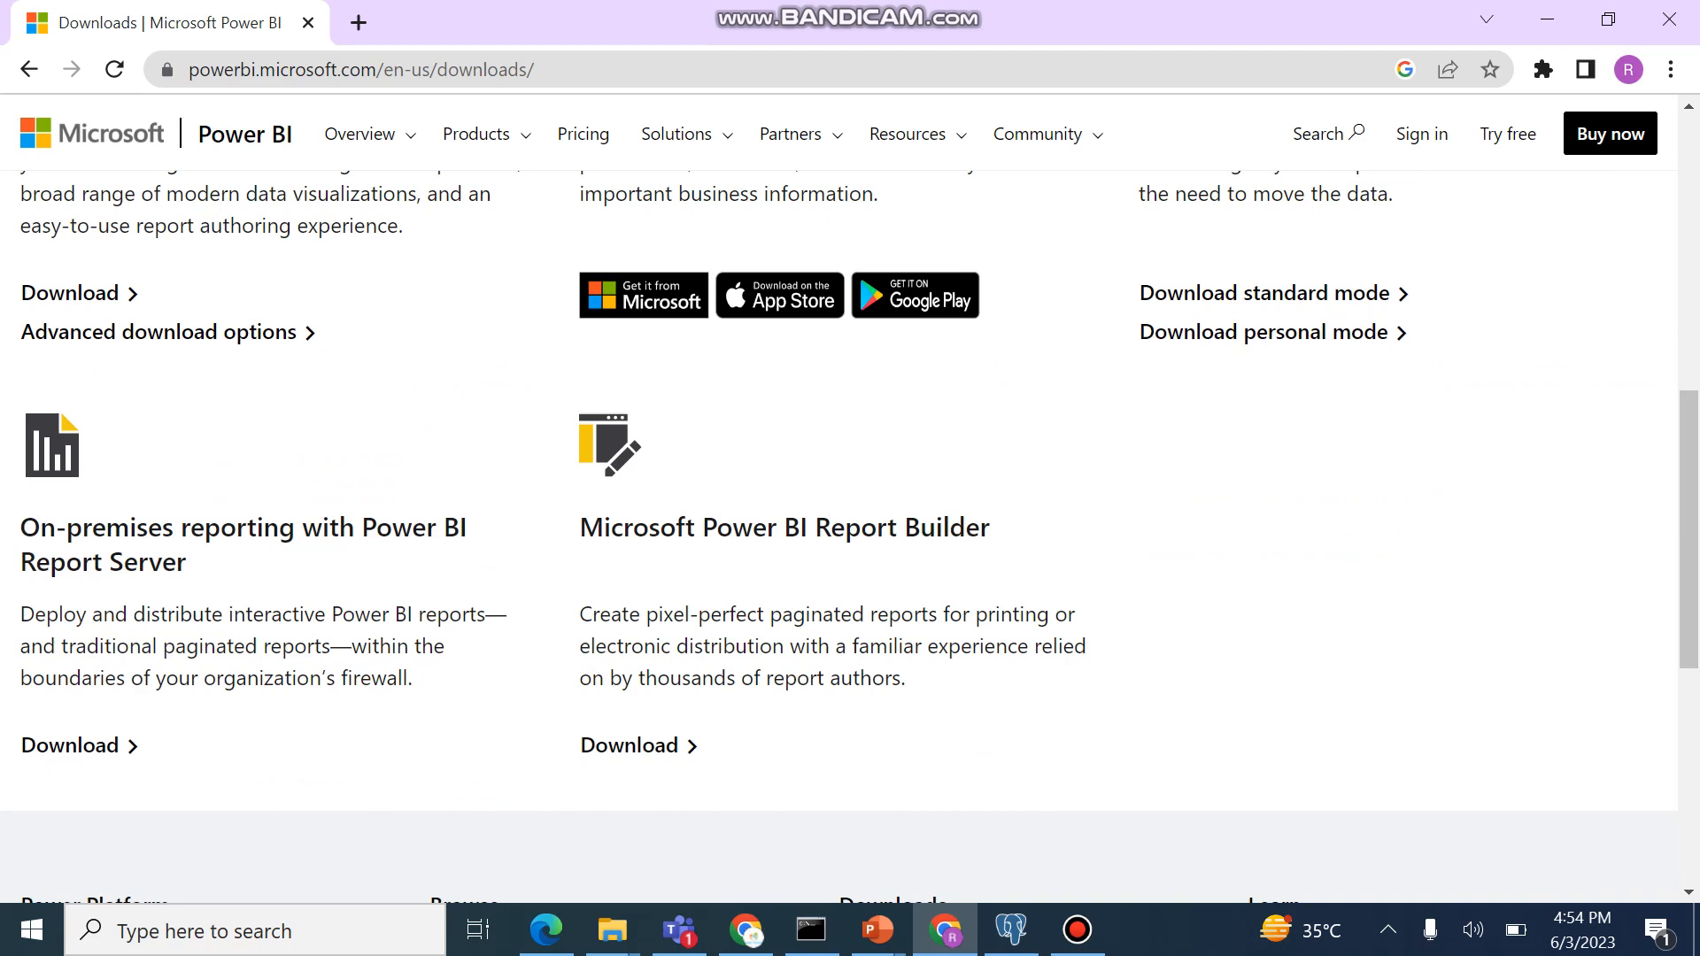
scroll("up", 3)
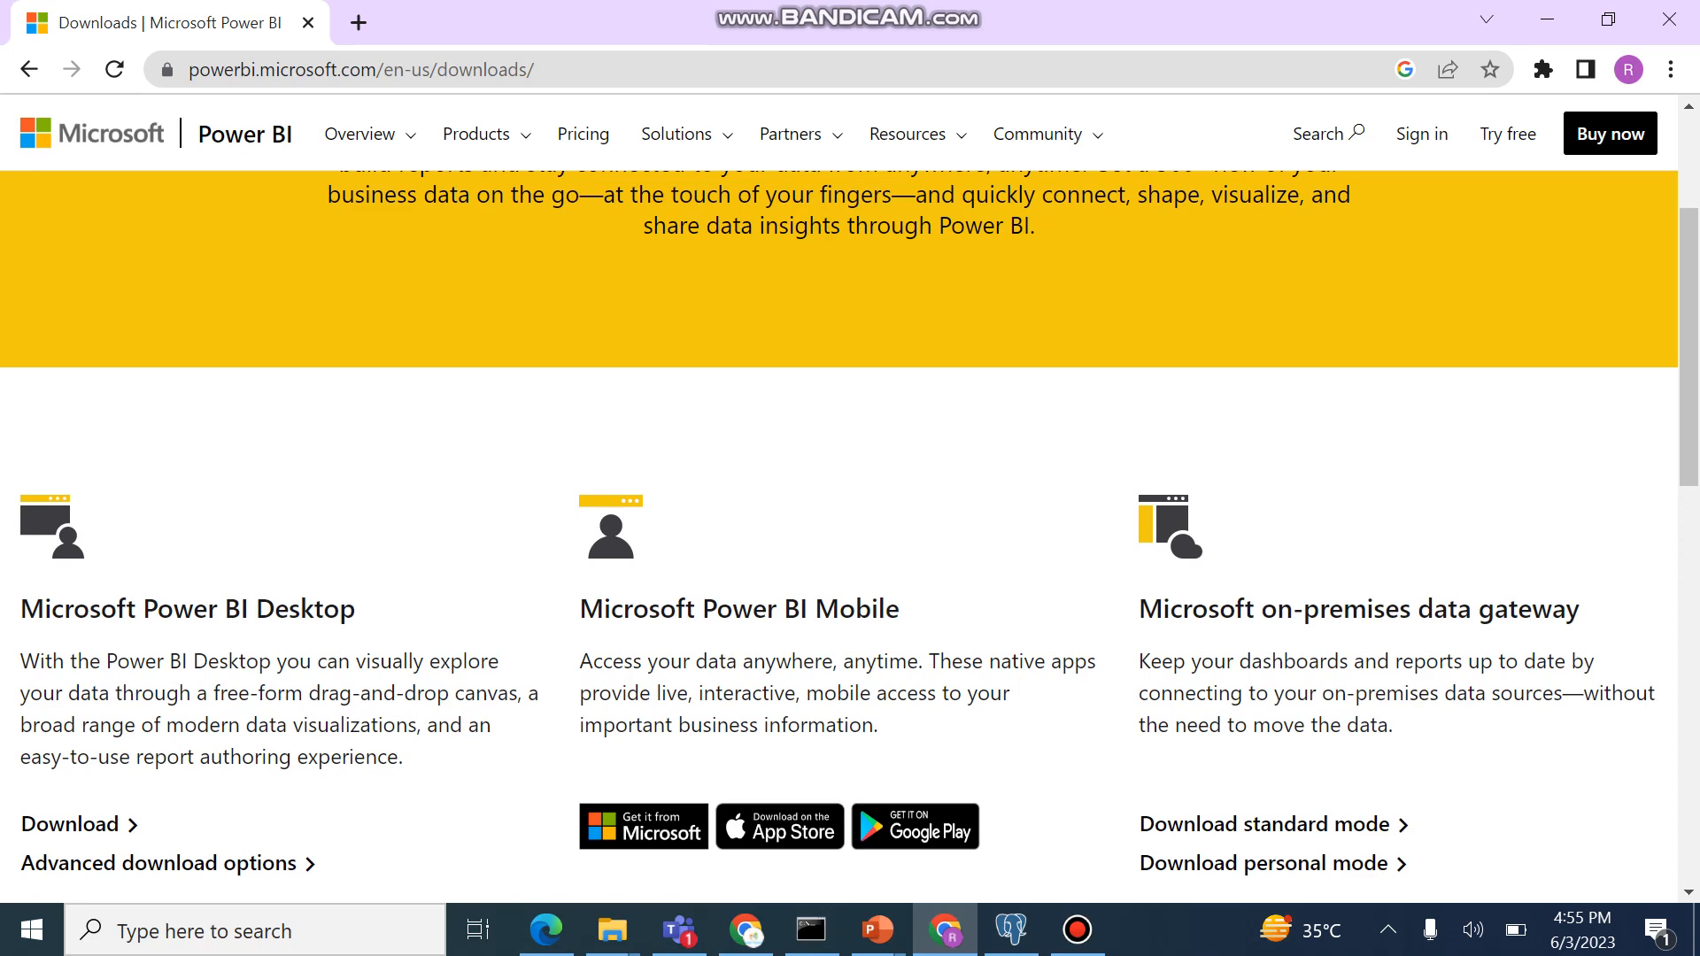
scroll("up", 3)
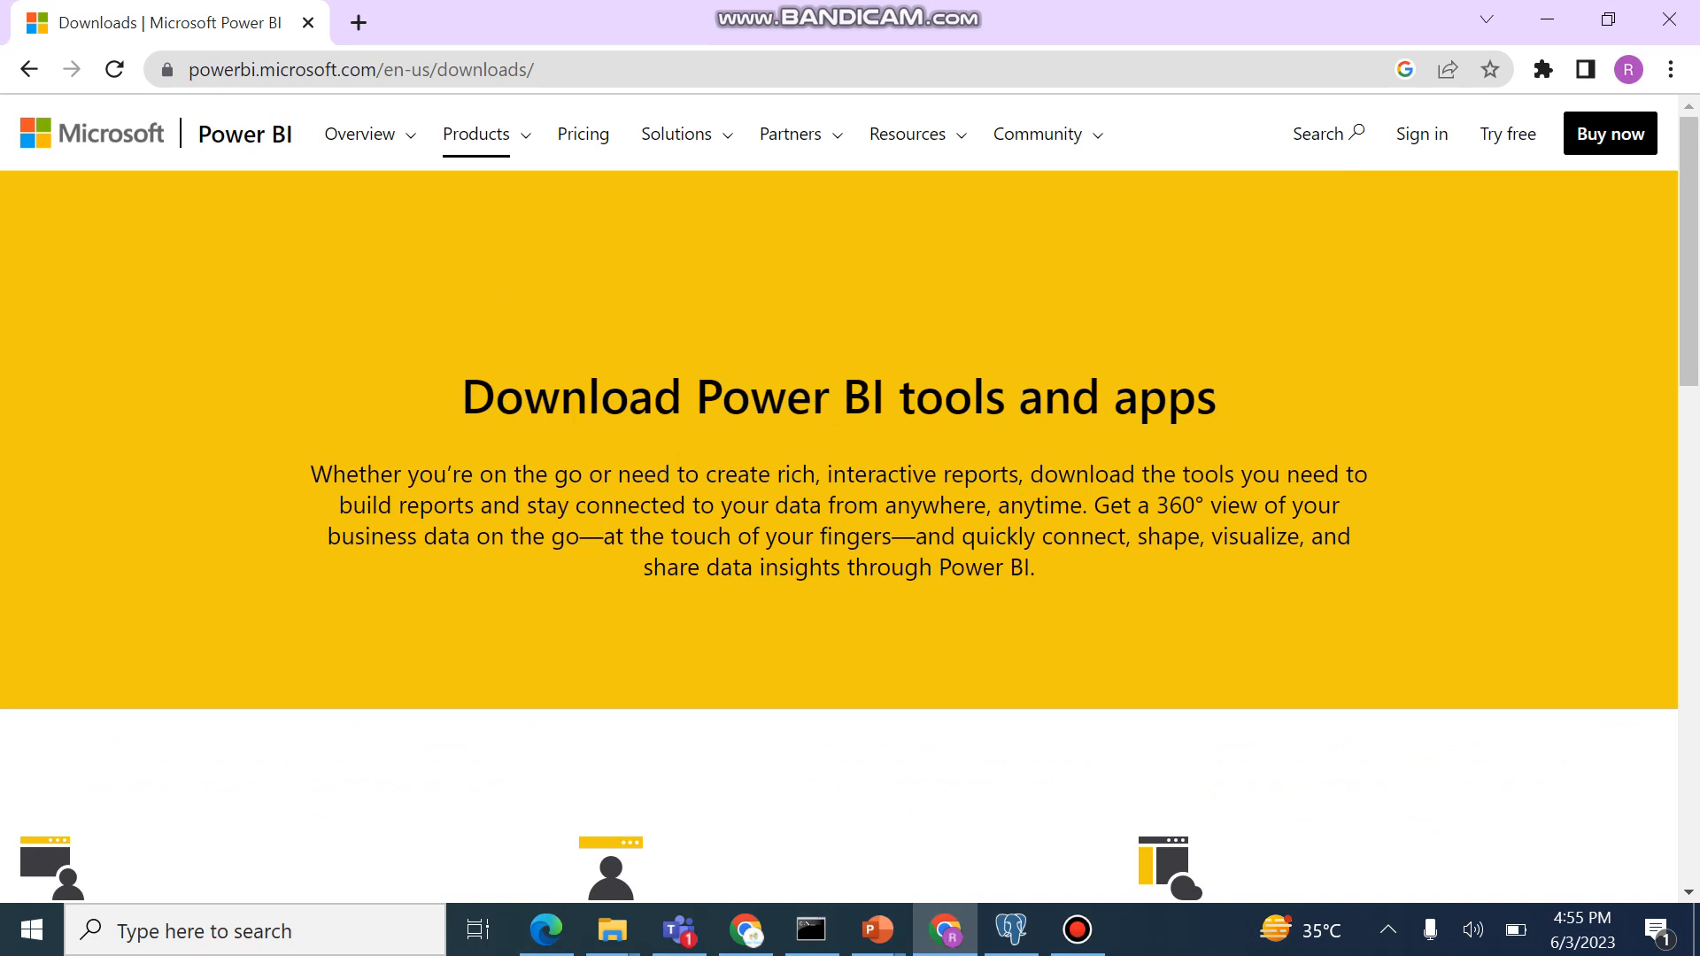
Step: Go to the Power BI Desktop product page and start its free download, prompting Microsoft Store
left_click(478, 133)
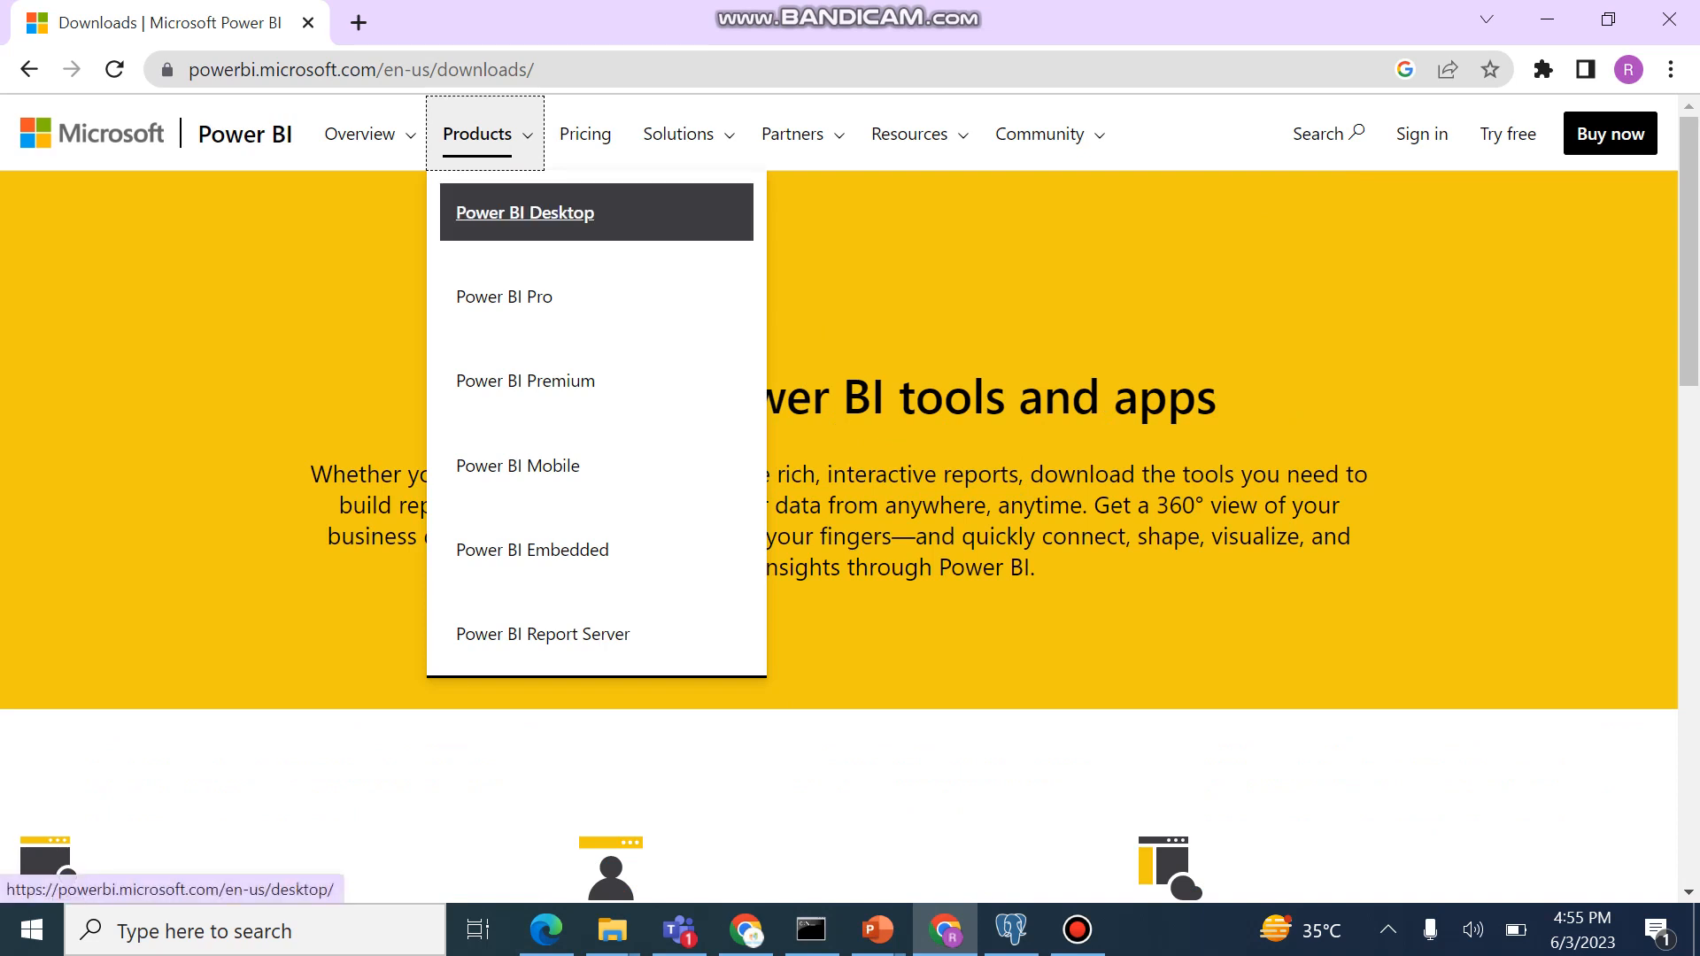
left_click(524, 211)
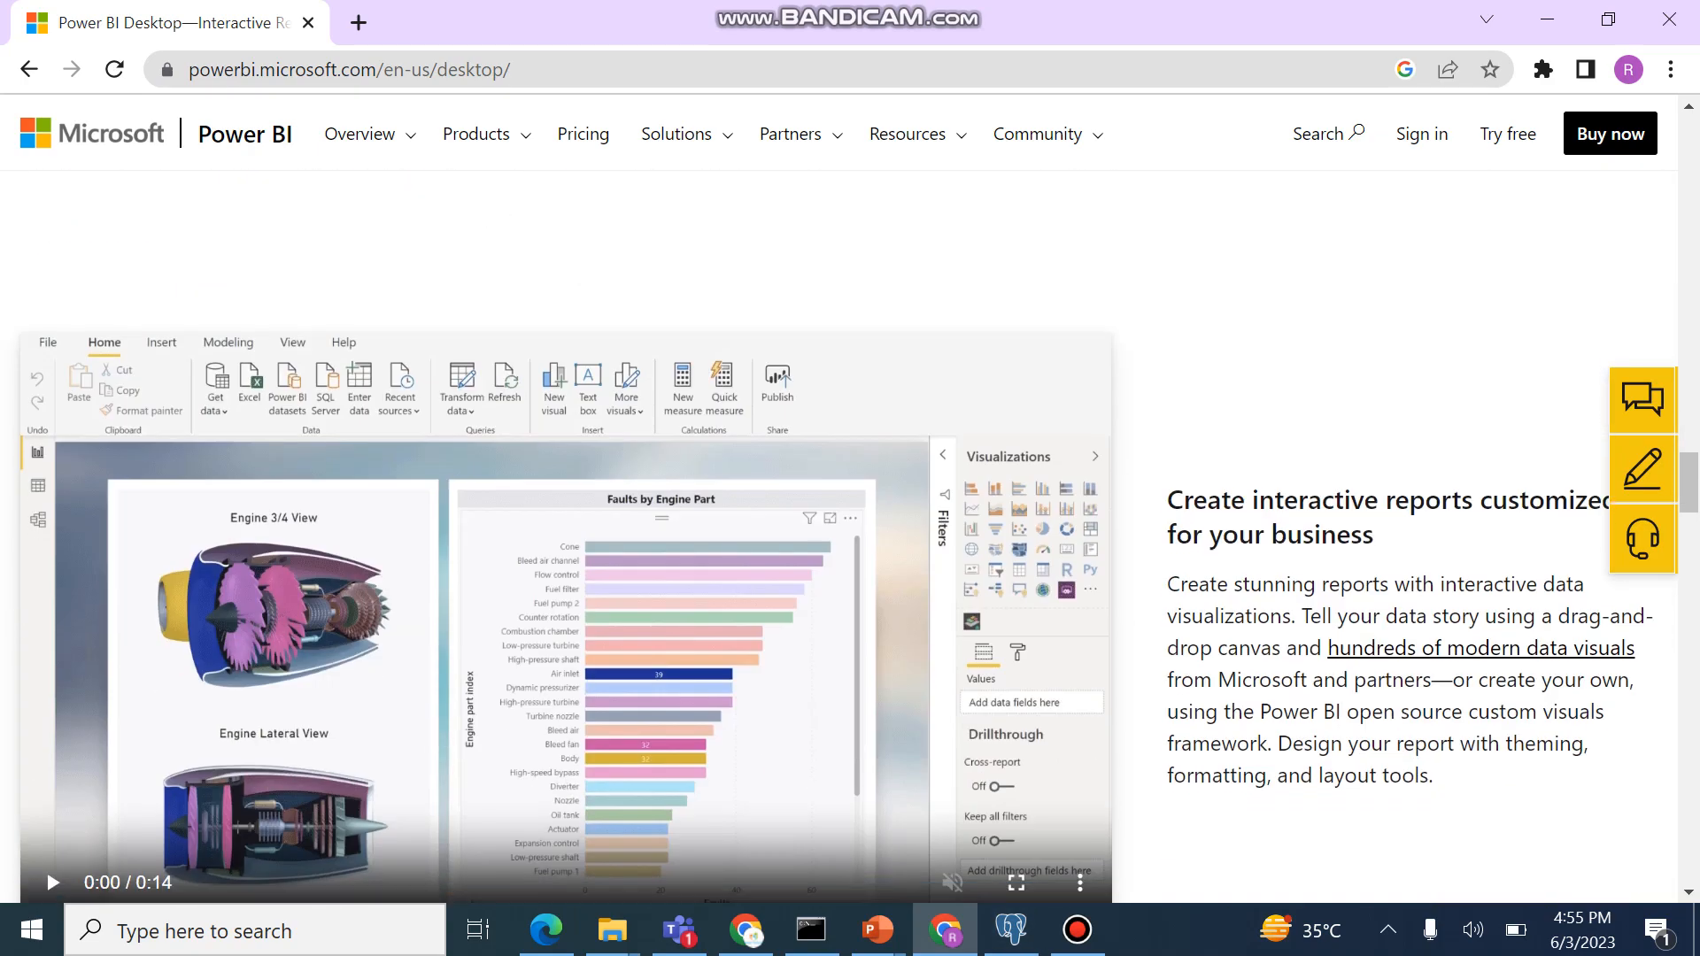
scroll("down", 3)
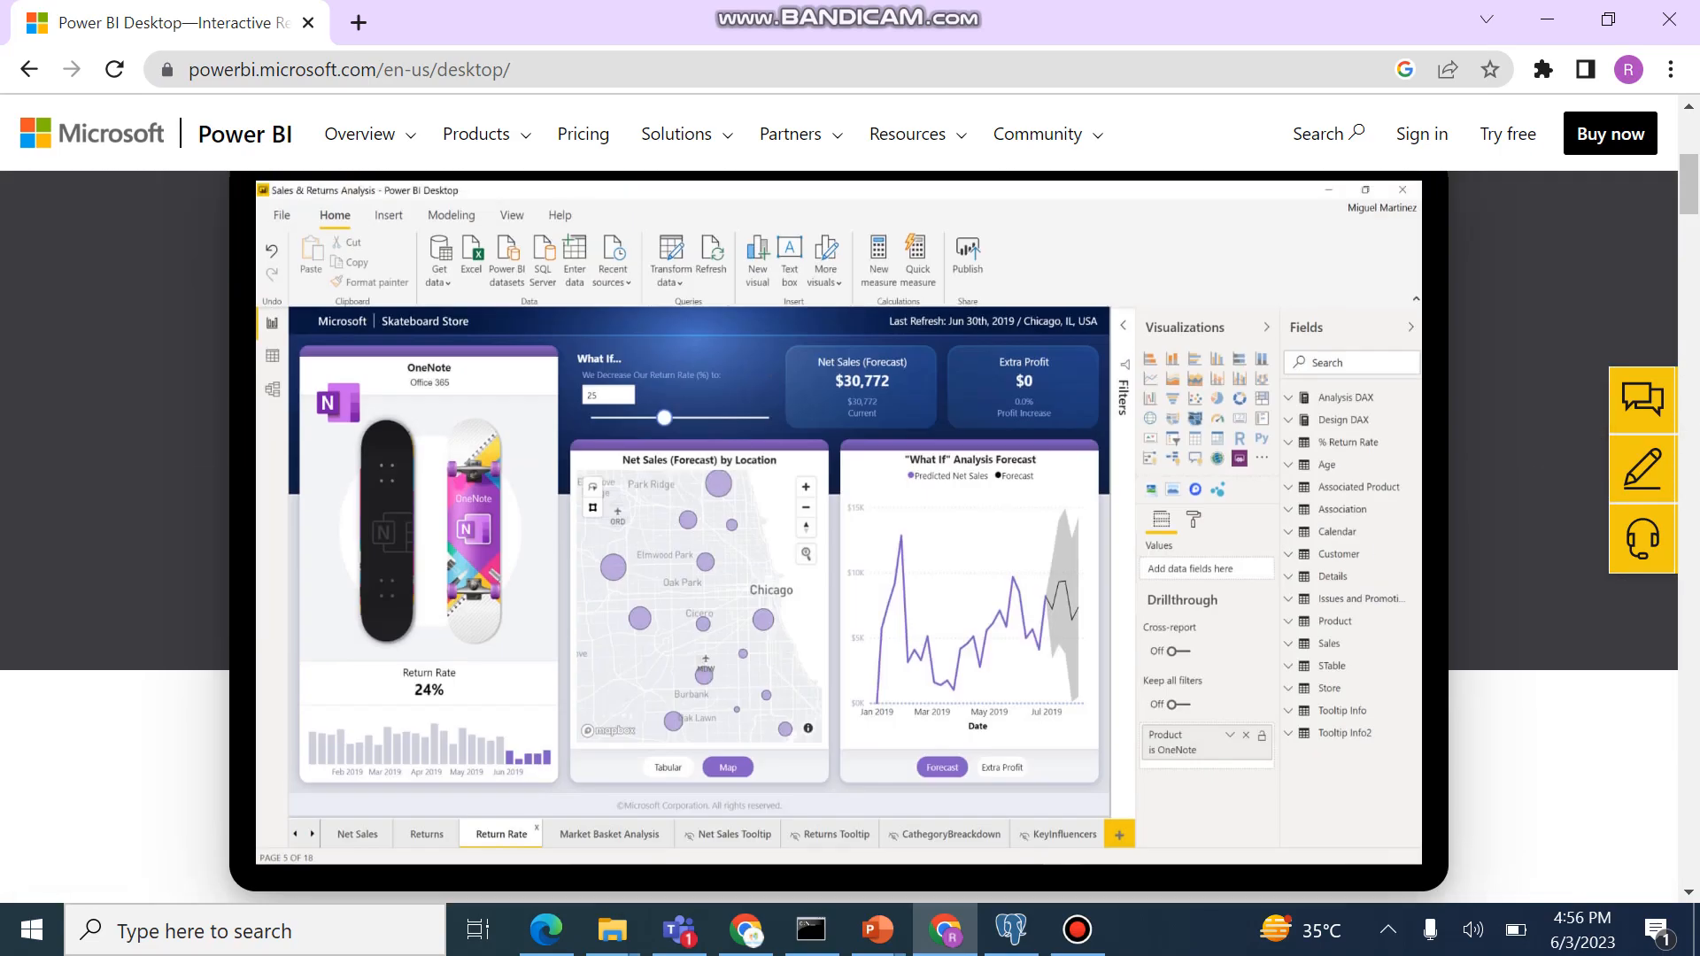
scroll("down", 3)
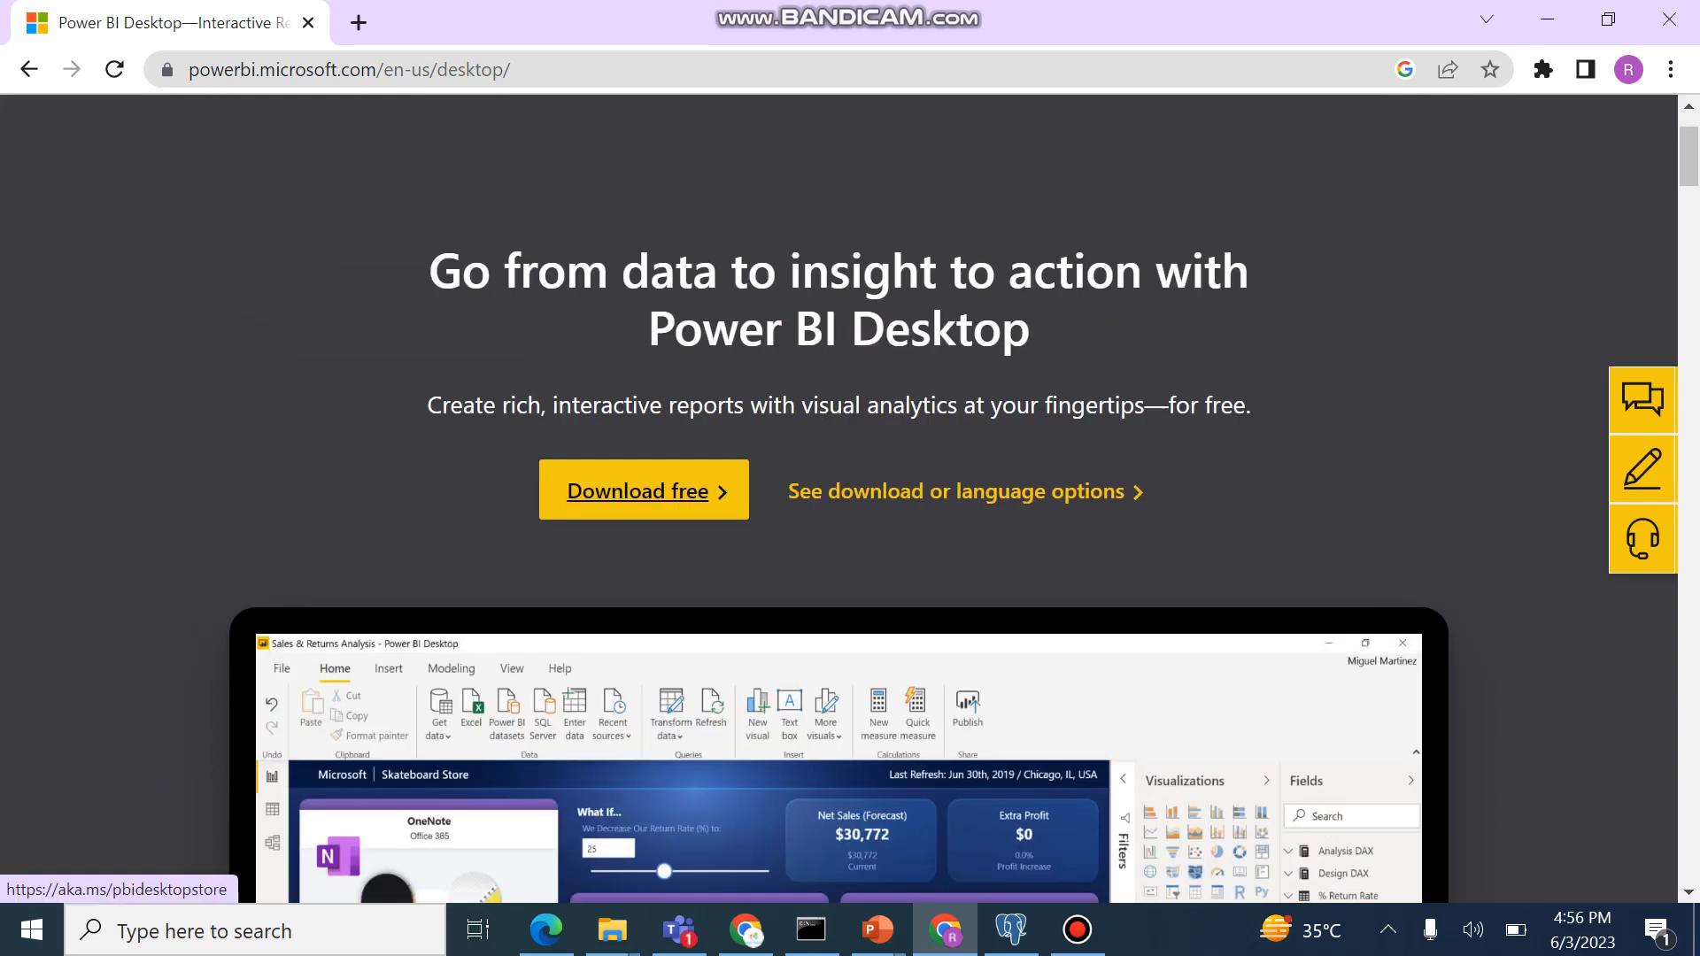
left_click(643, 490)
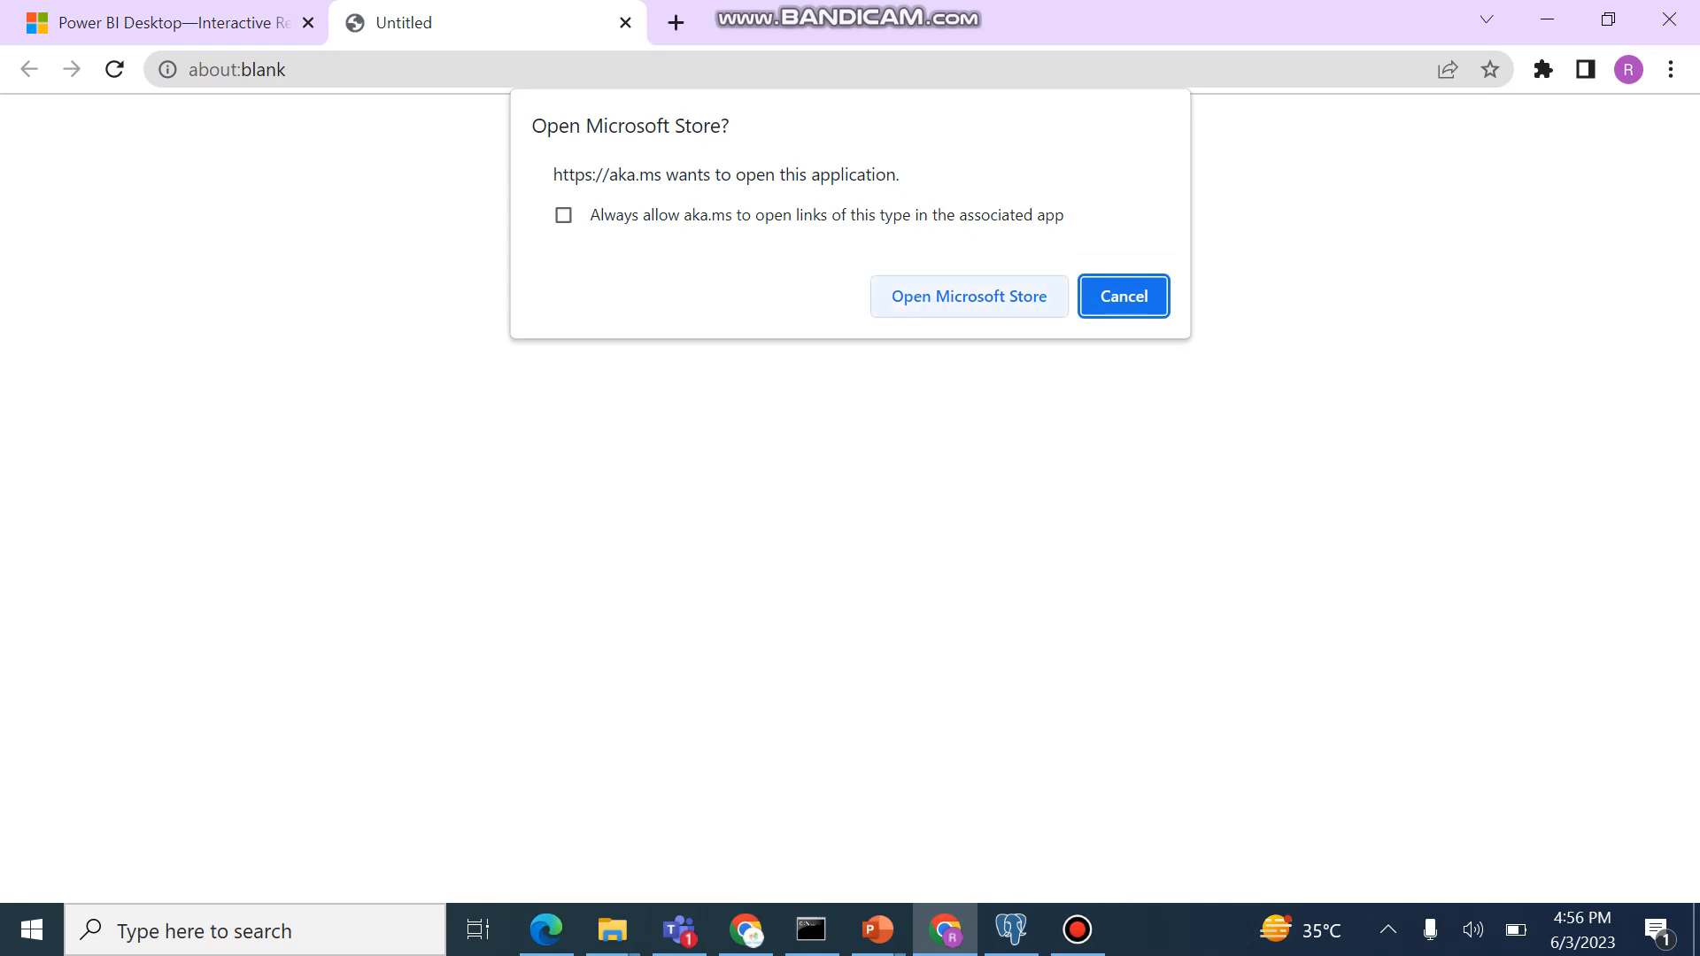
Step: Allow Microsoft Store to open and launch the already-installed Power BI Desktop app from its page
left_click(967, 296)
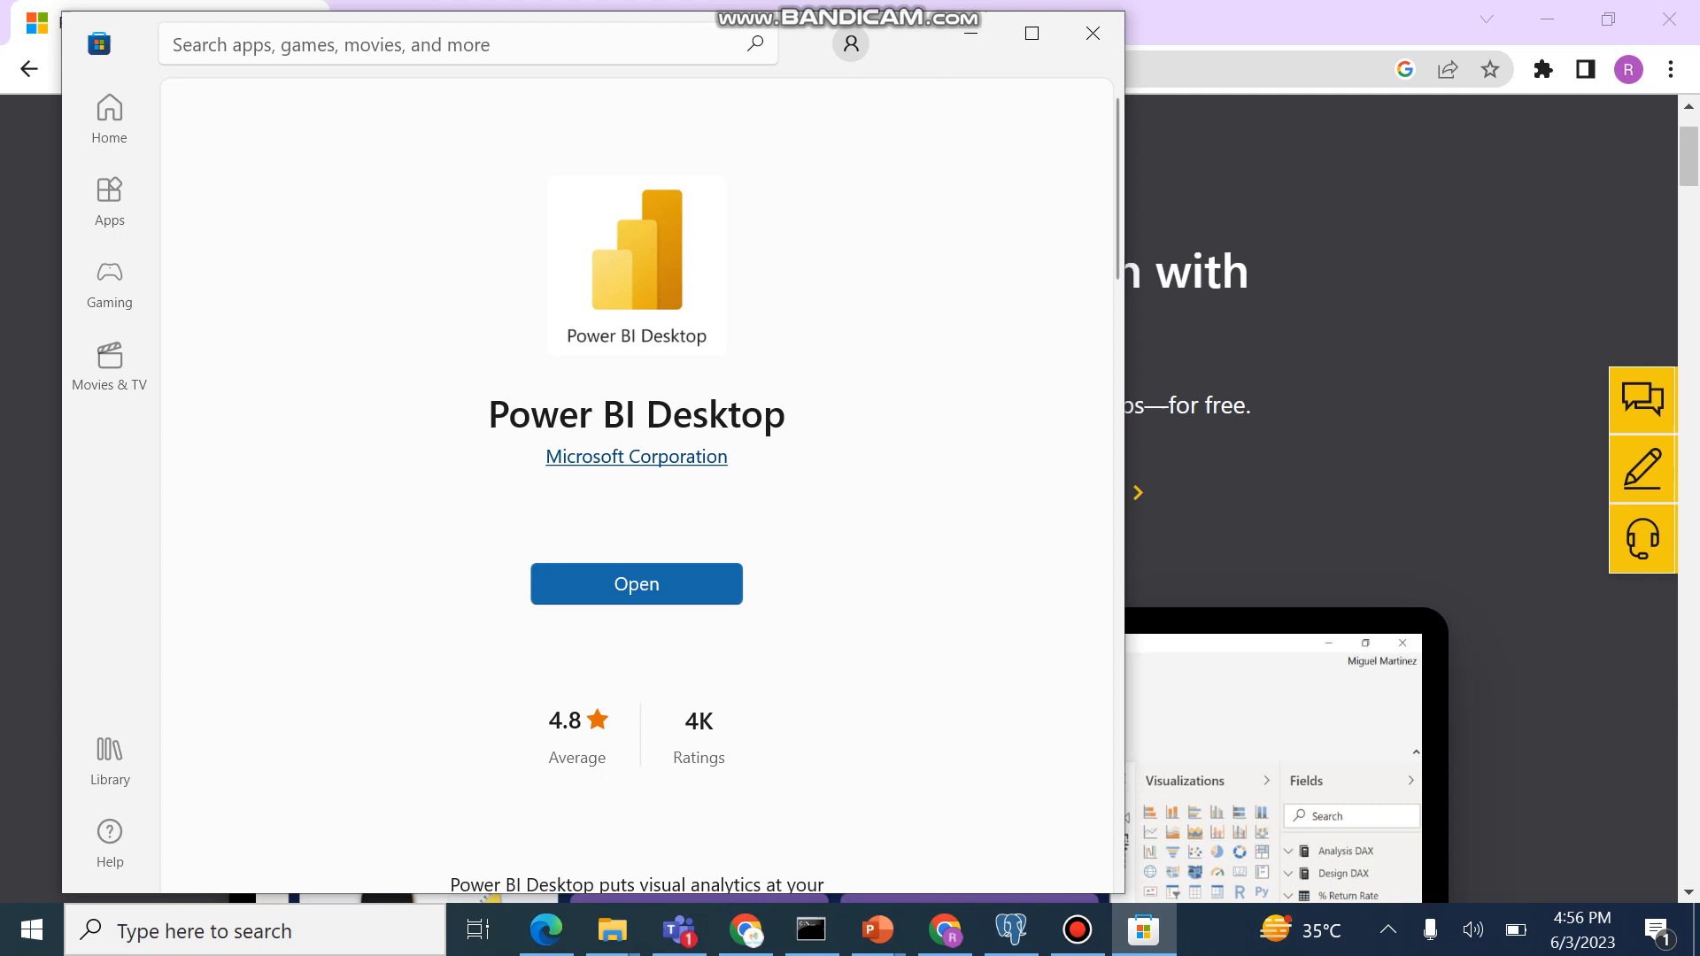
scroll("down", 3)
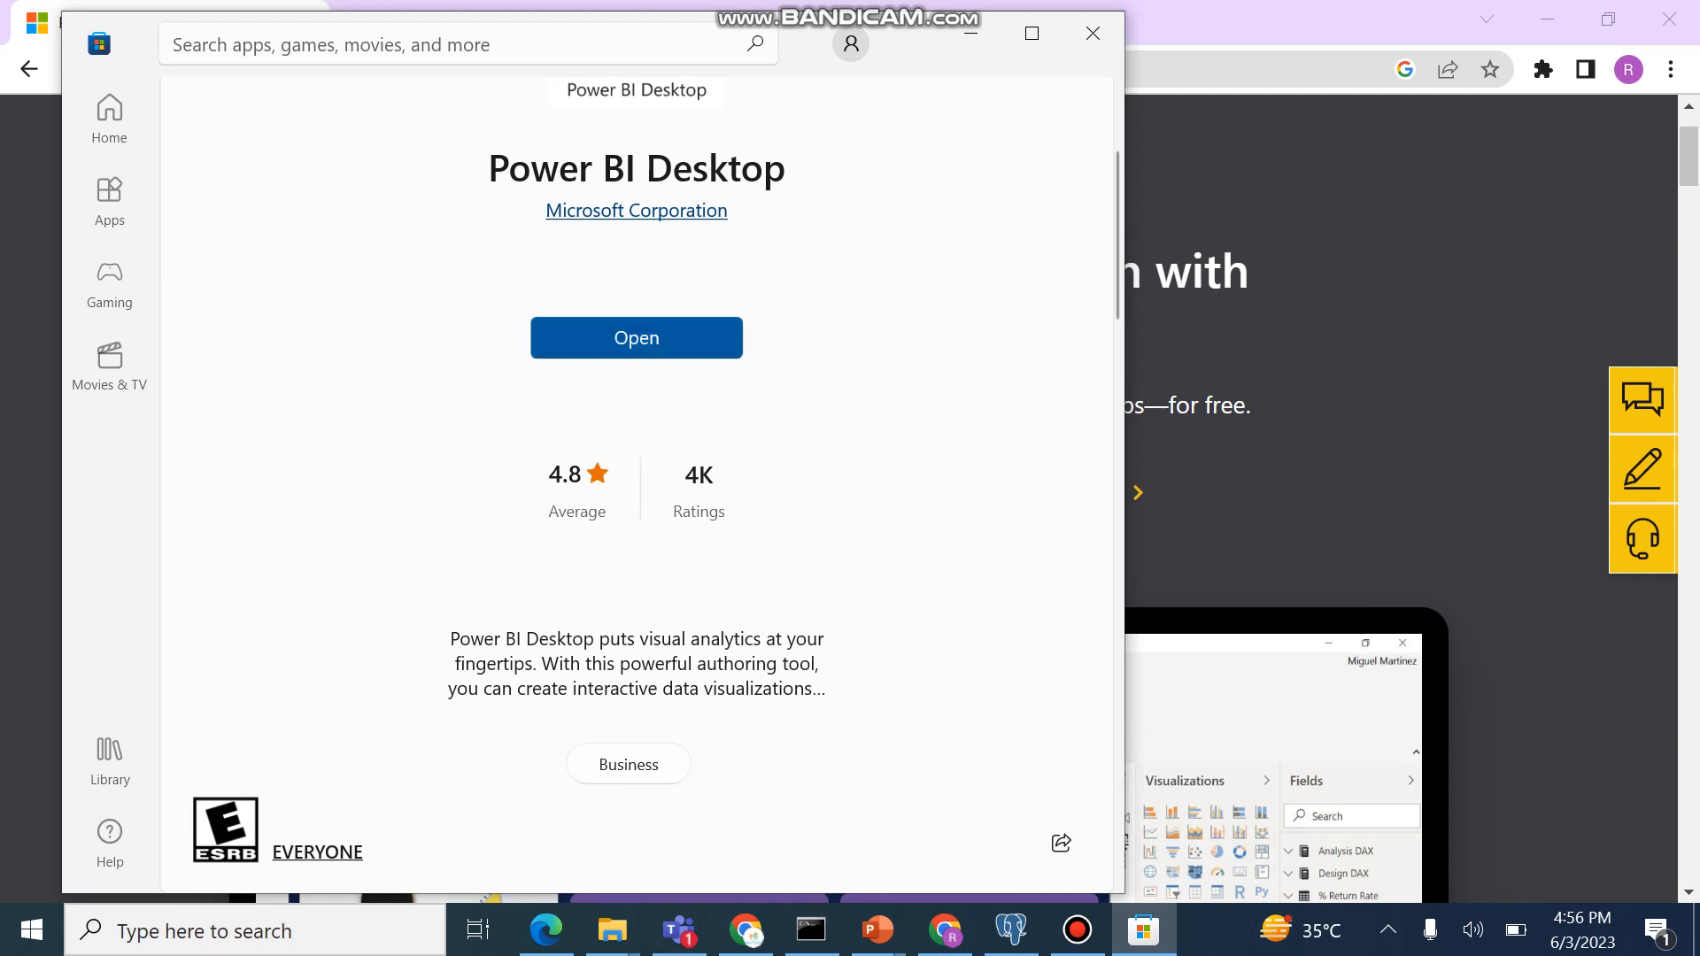
left_click(636, 337)
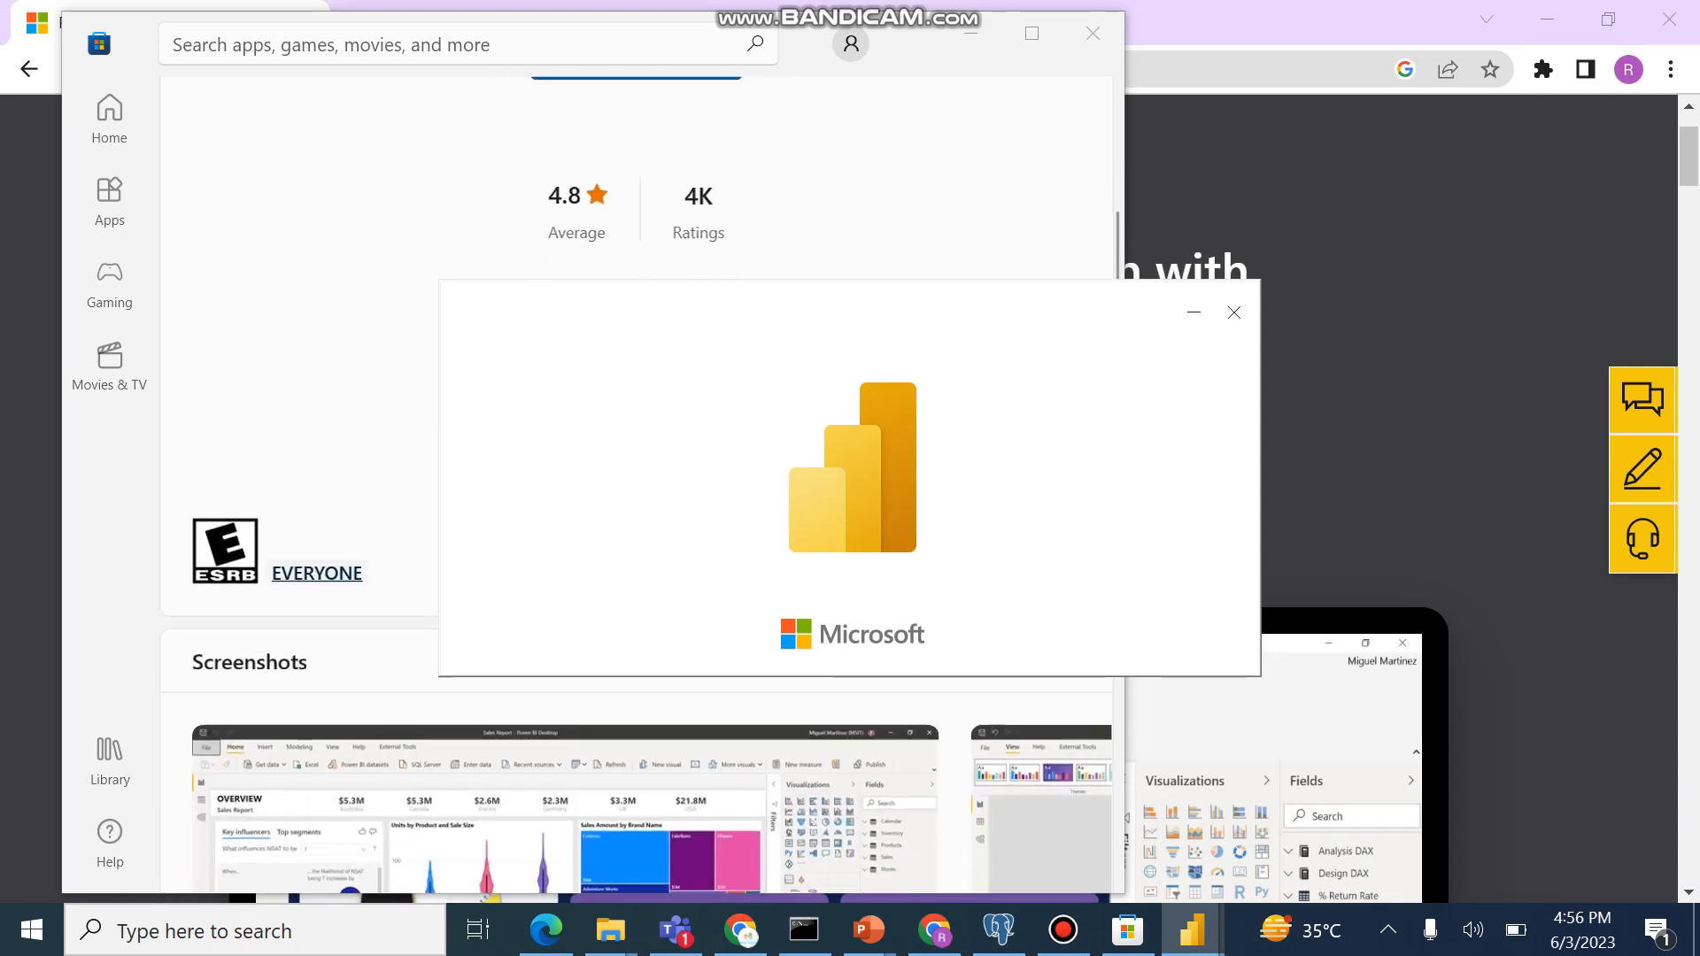
Step: Let Power BI Desktop load, then dismiss the welcome screen to reach an empty untitled report
scroll("down", 3)
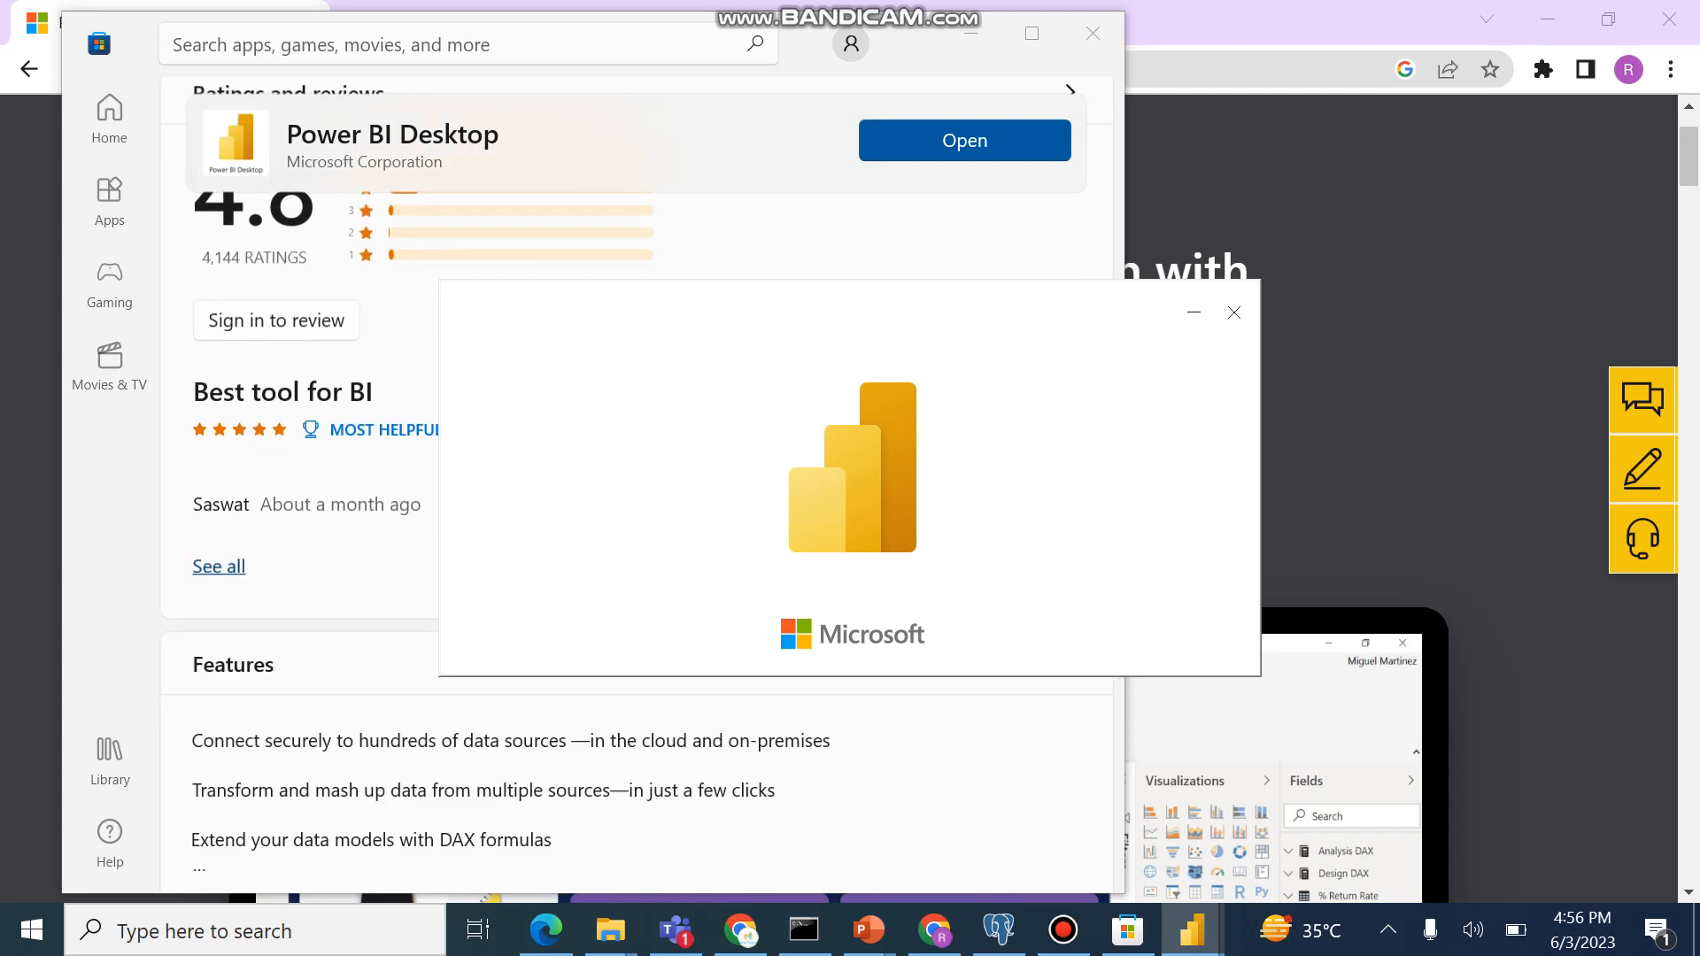
scroll("down", 3)
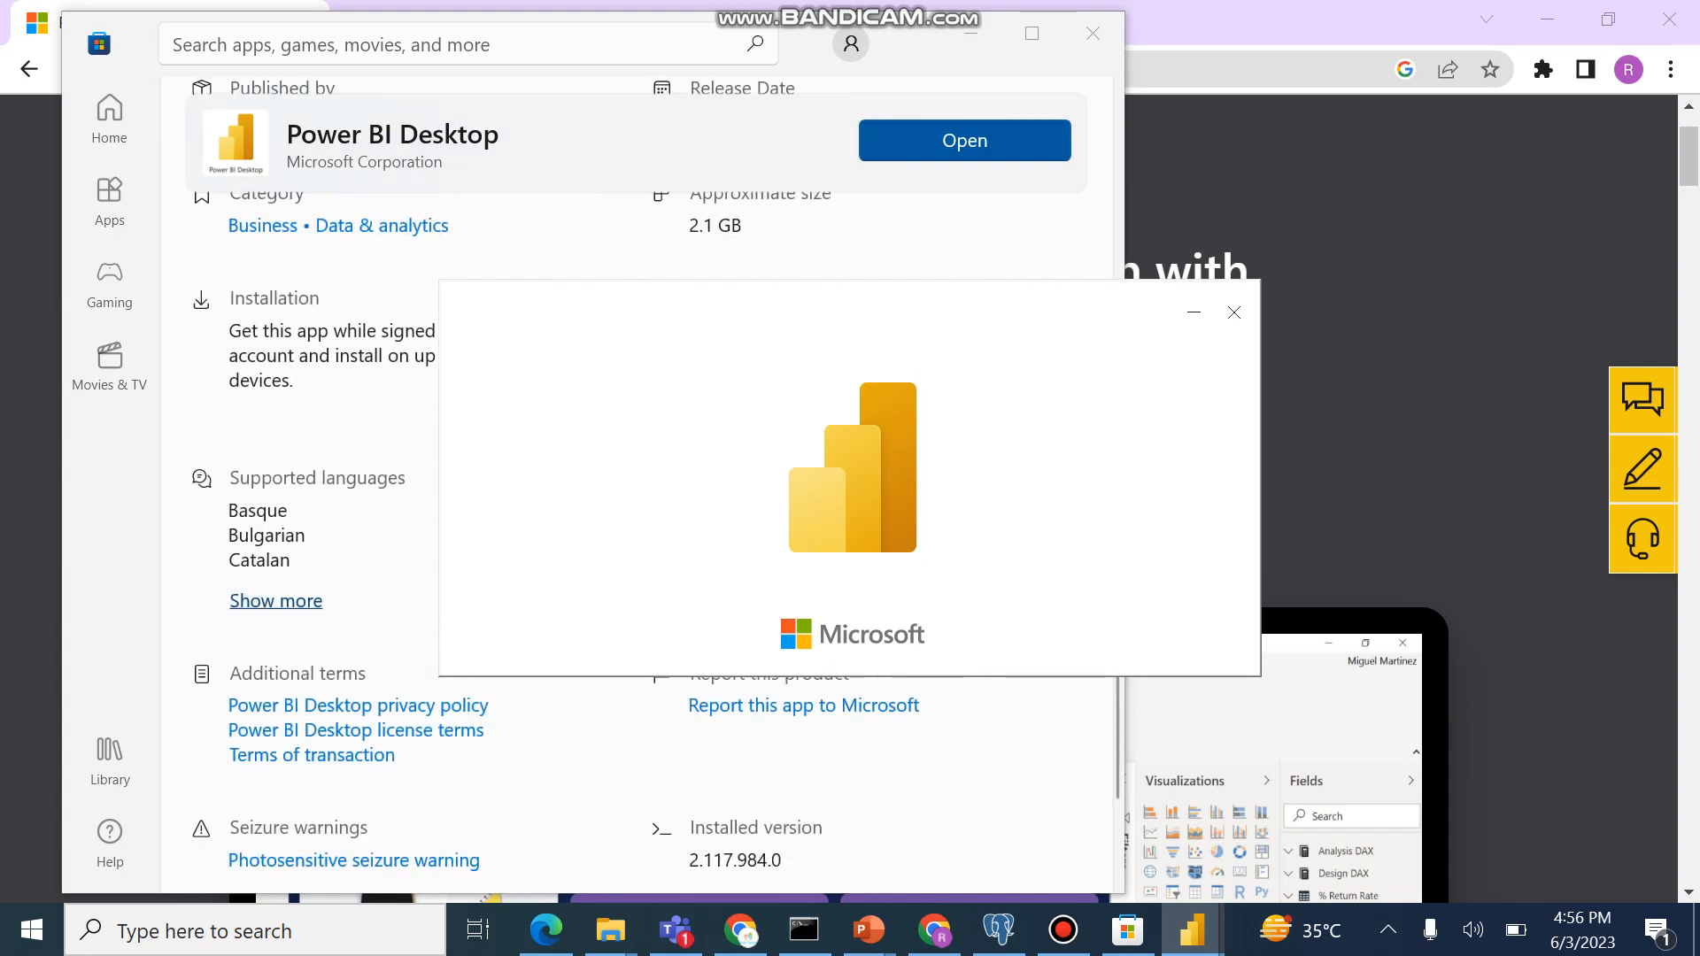
left_click(963, 140)
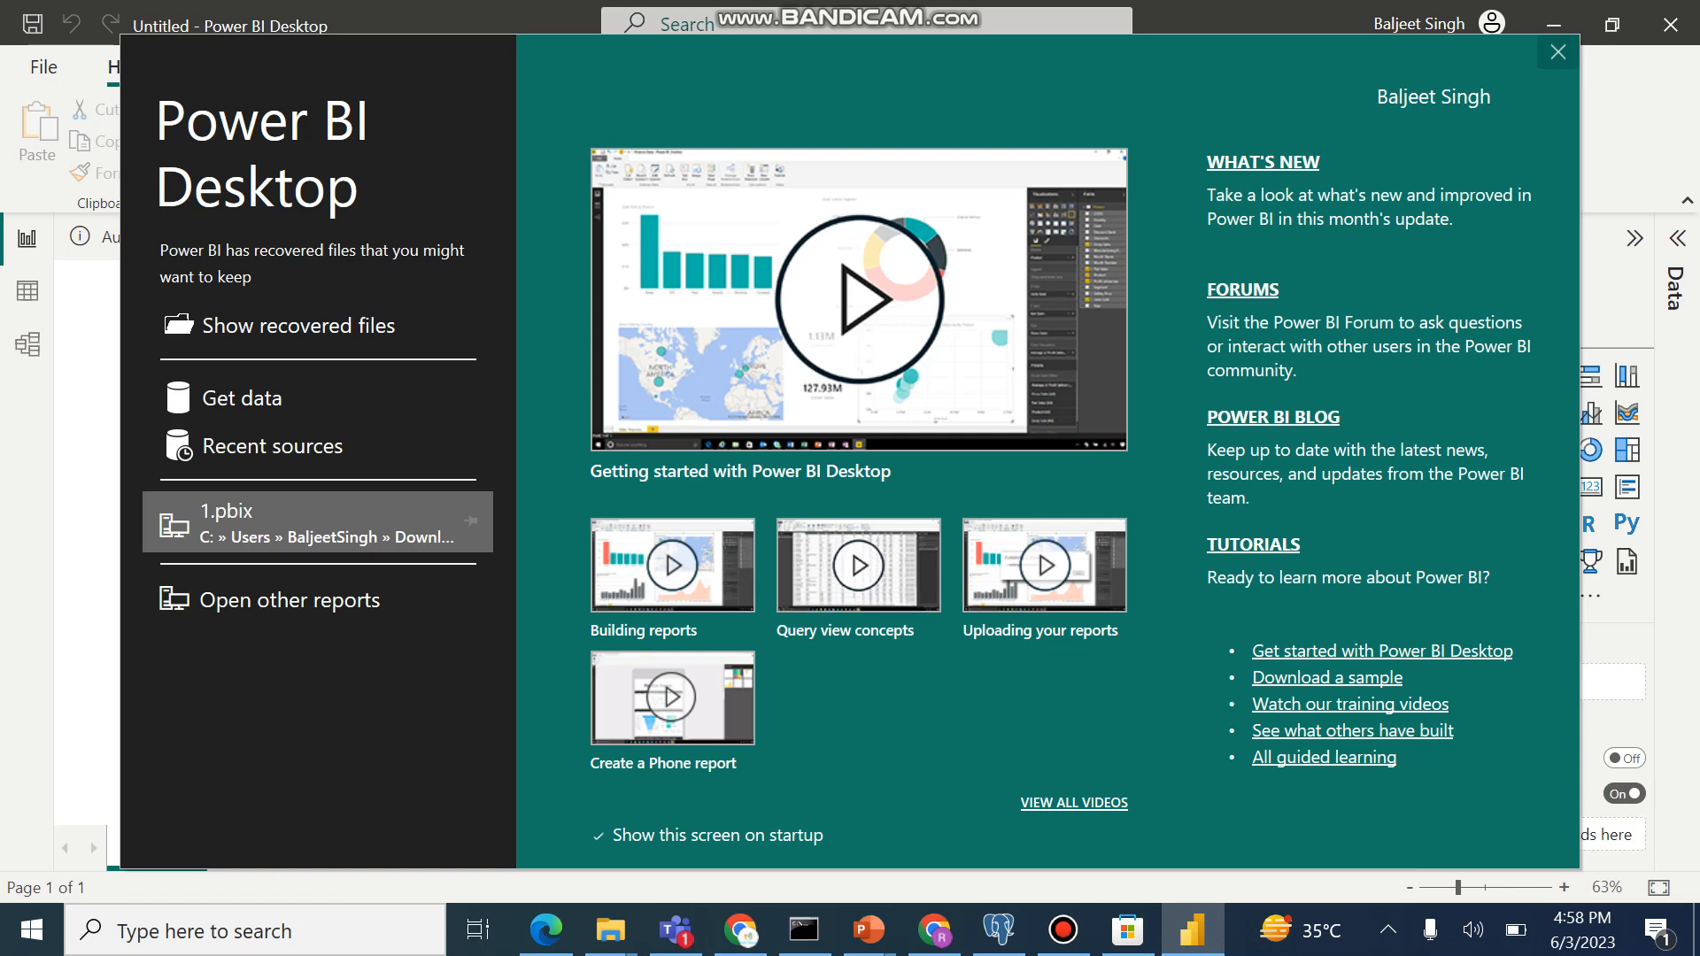
left_click(1557, 52)
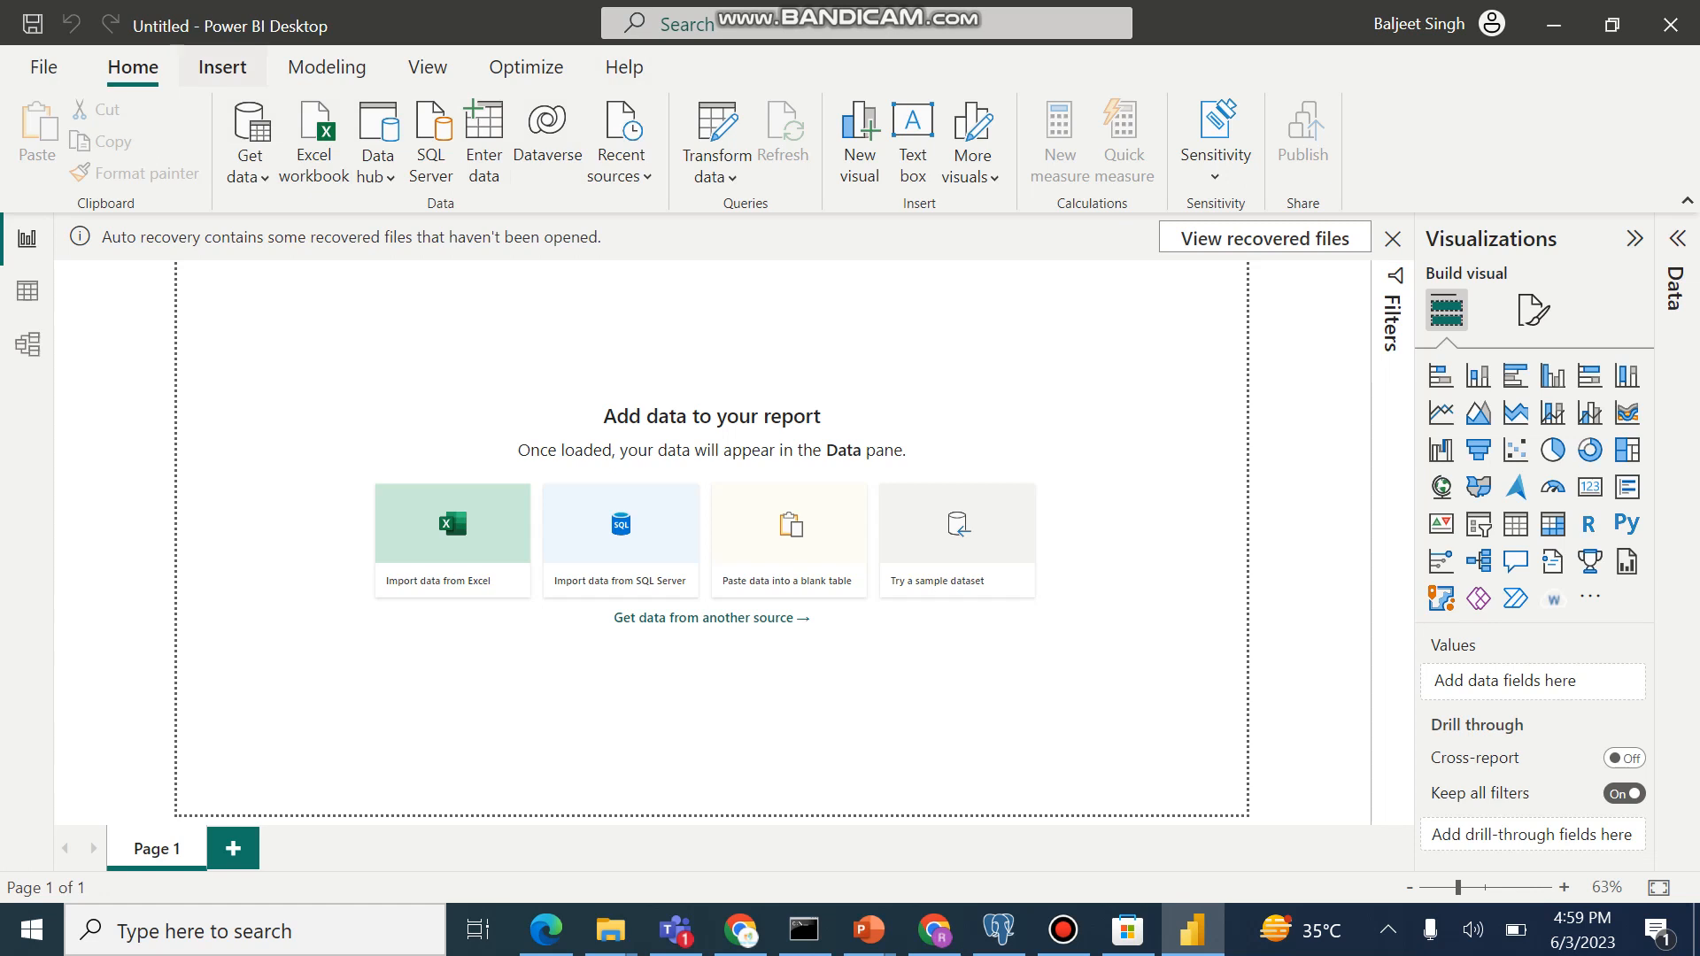
mouse_move(248, 137)
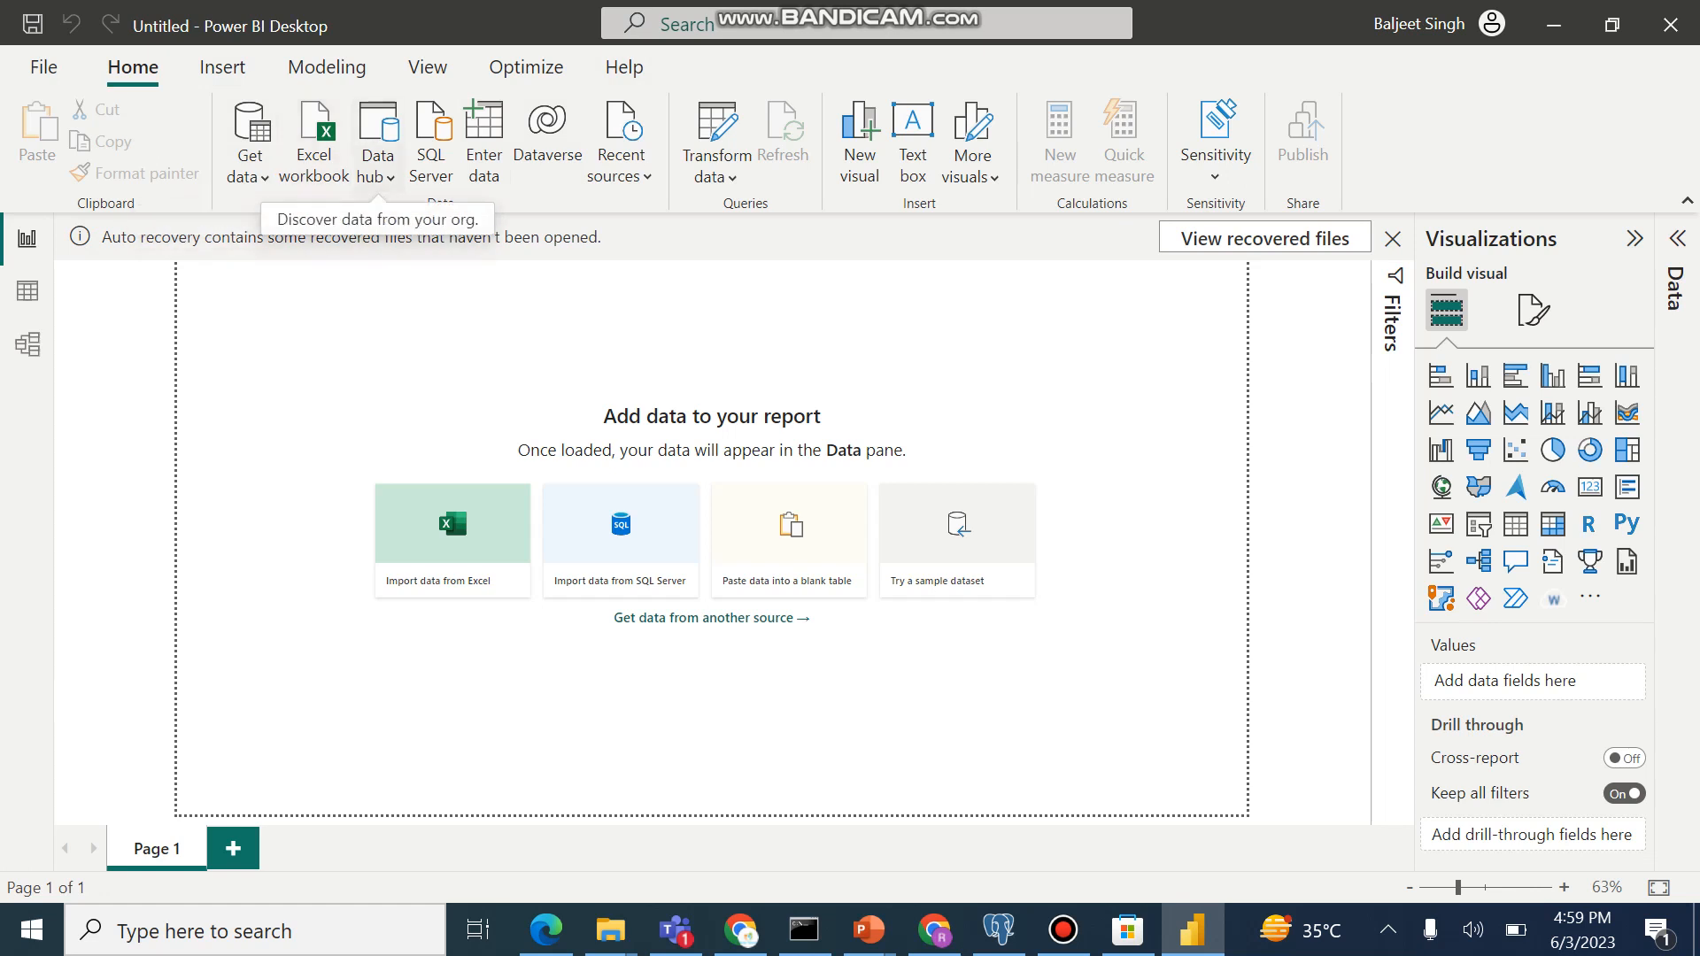
mouse_move(431, 138)
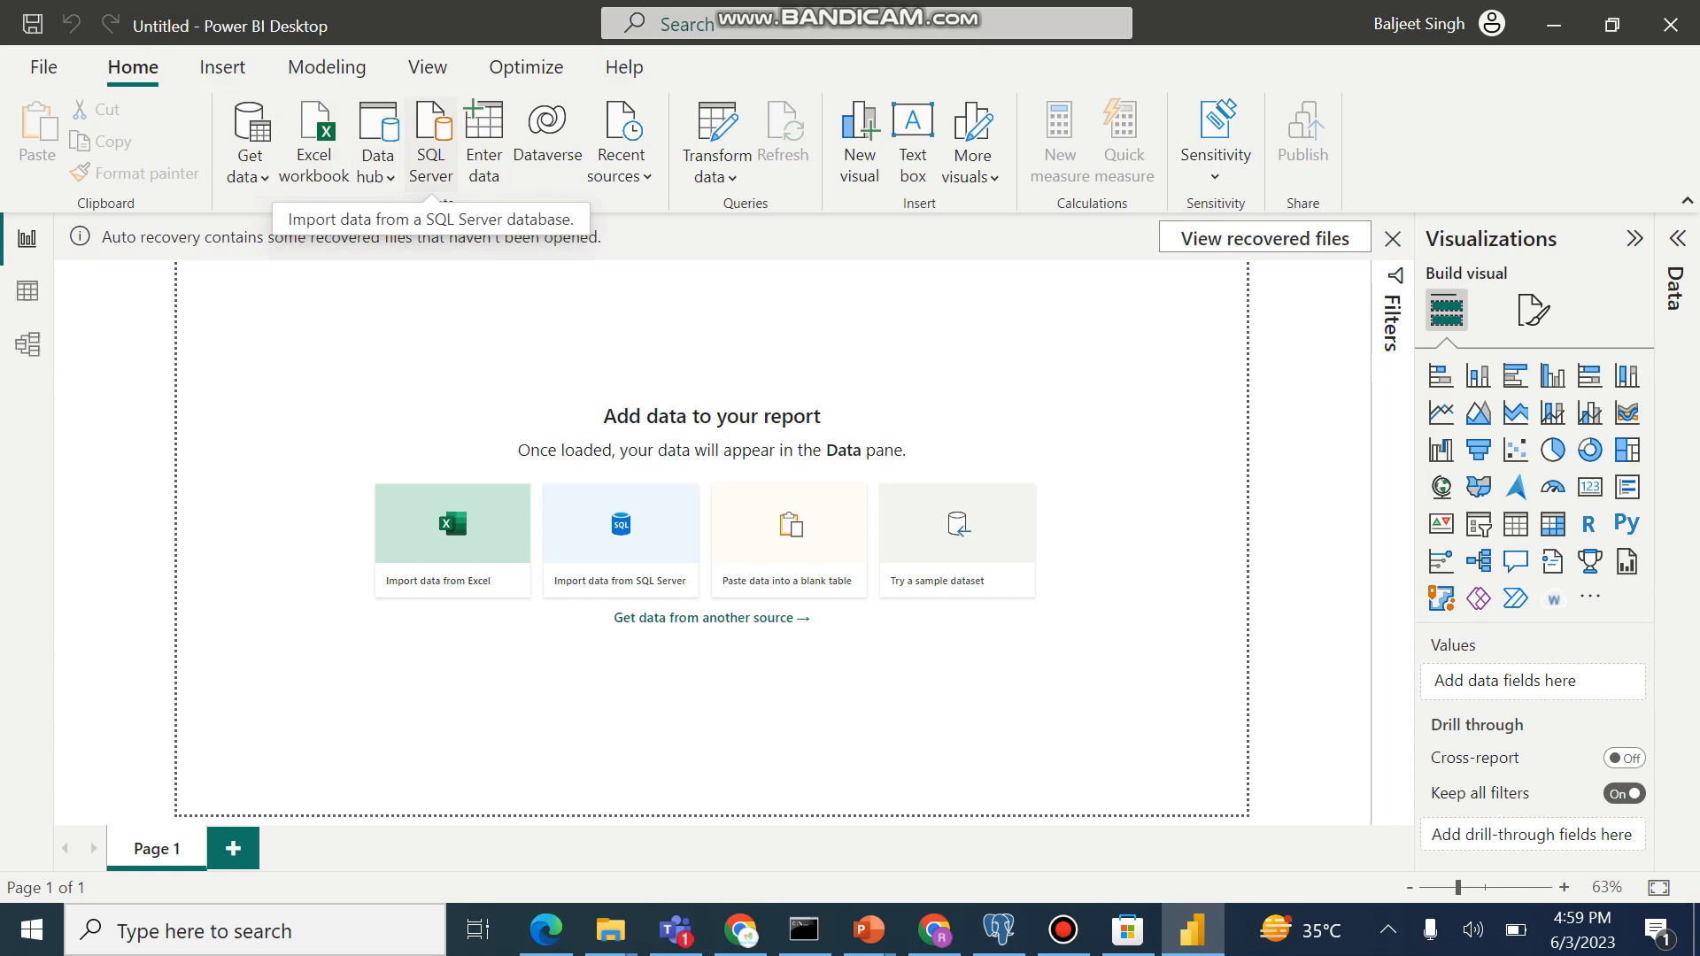
mouse_move(714, 138)
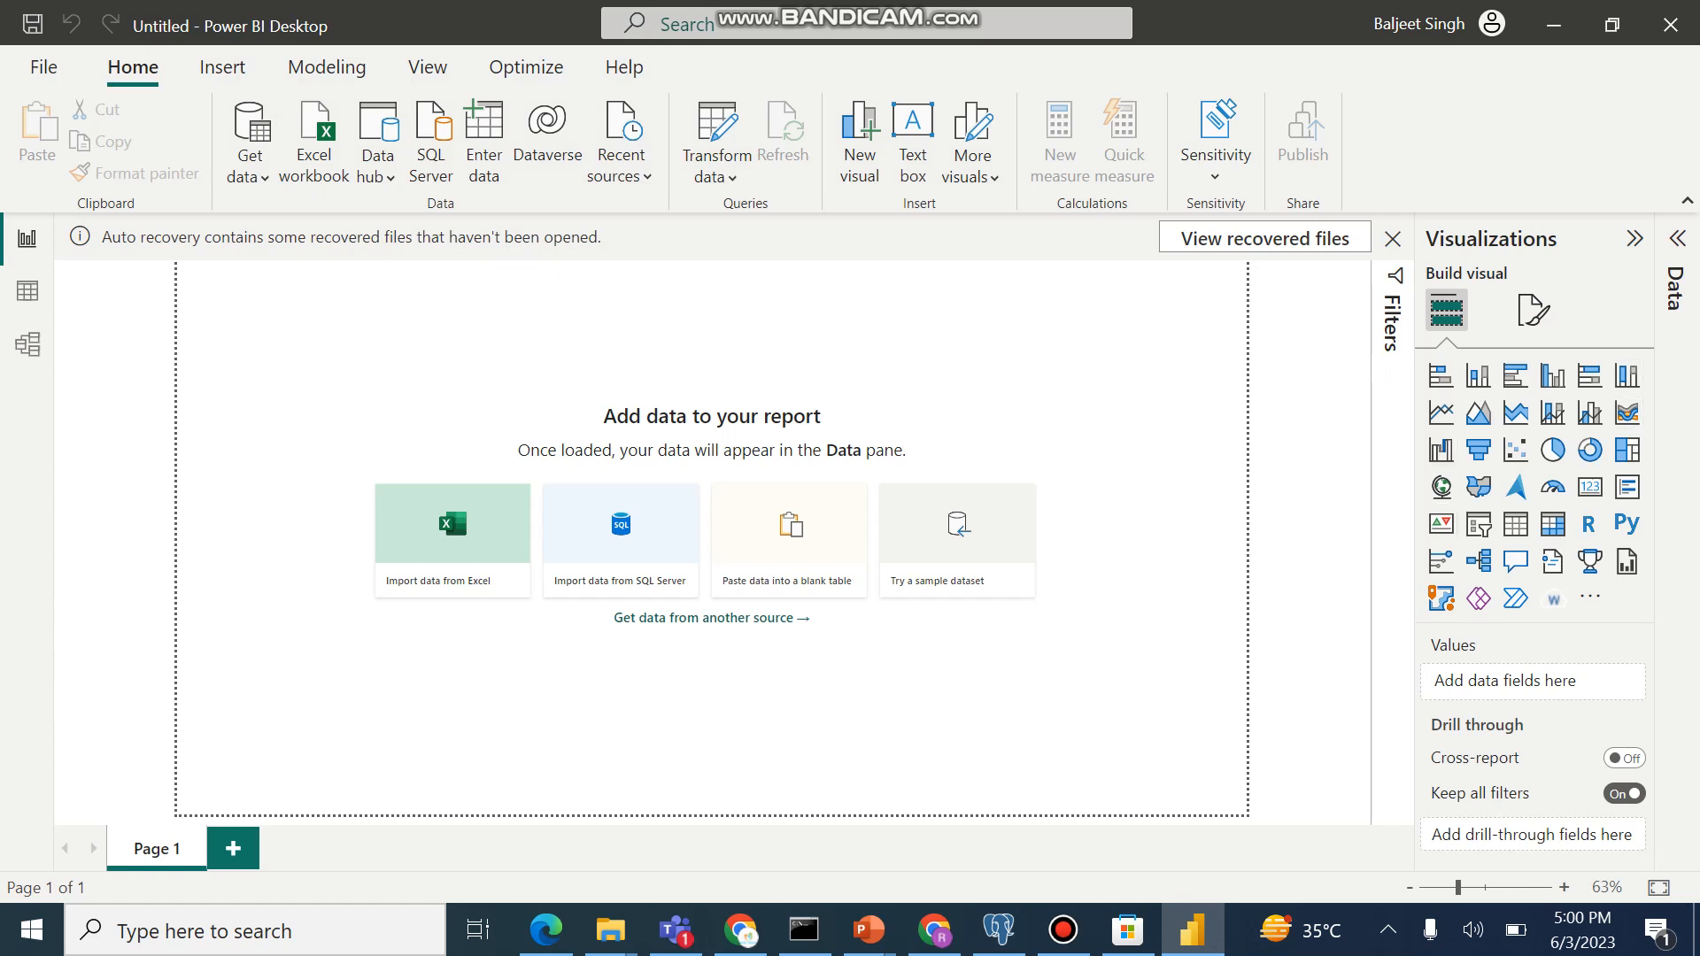
mouse_move(1514, 413)
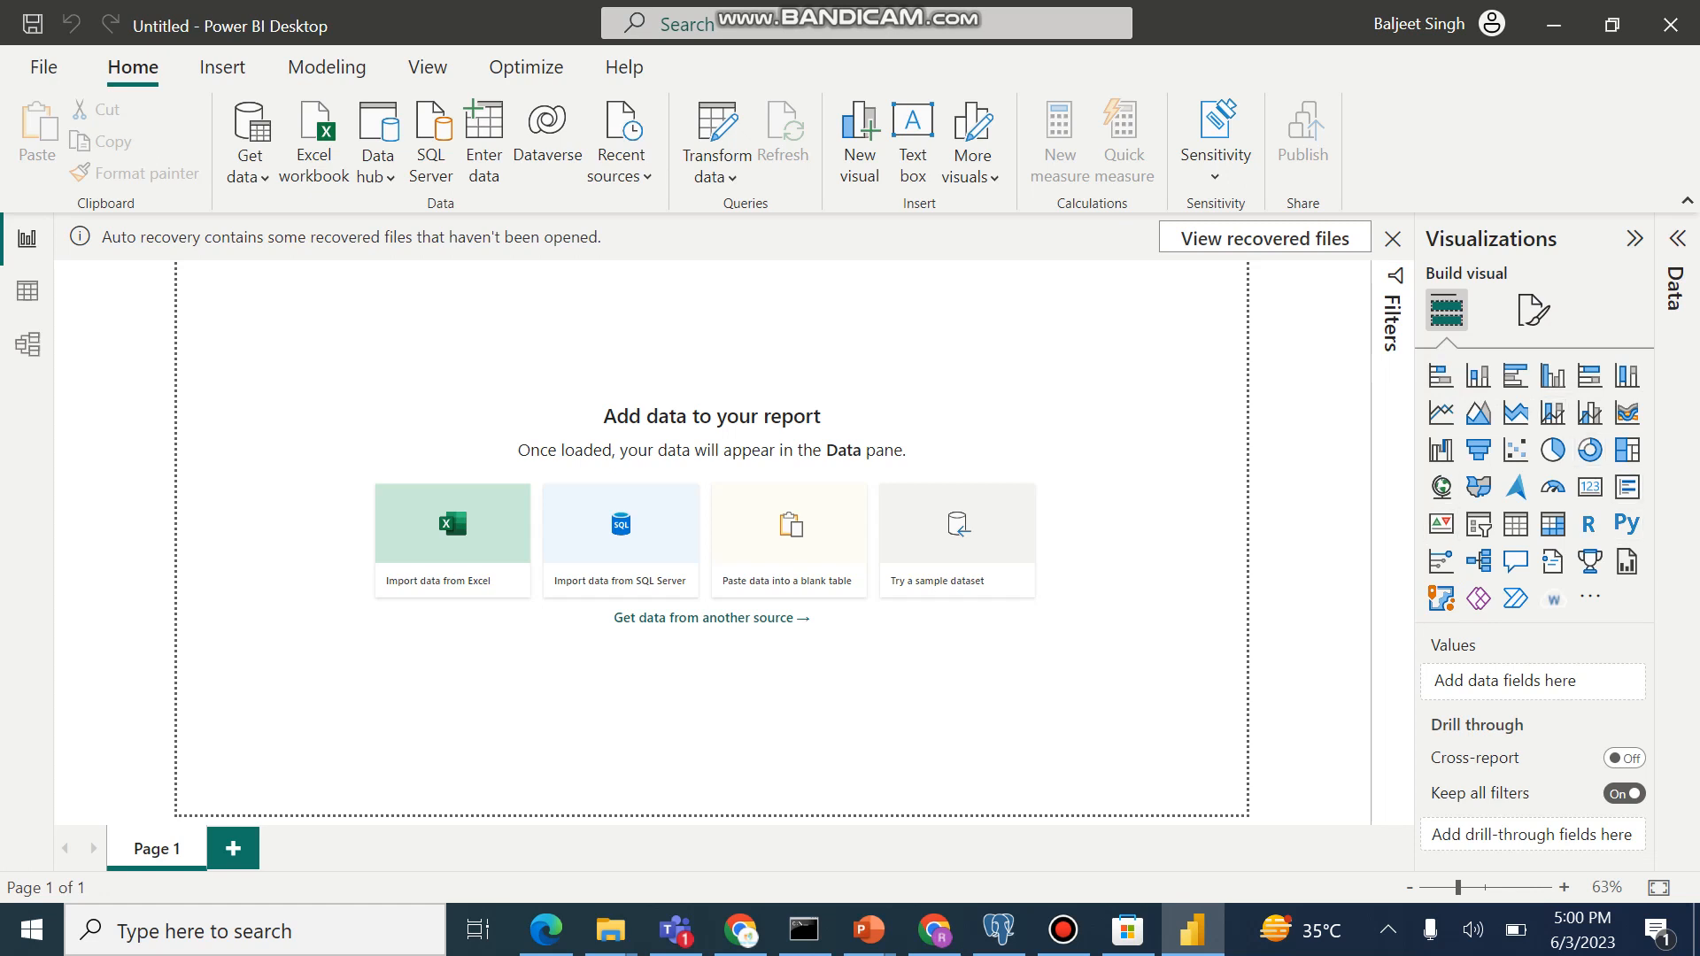
mouse_move(1213, 142)
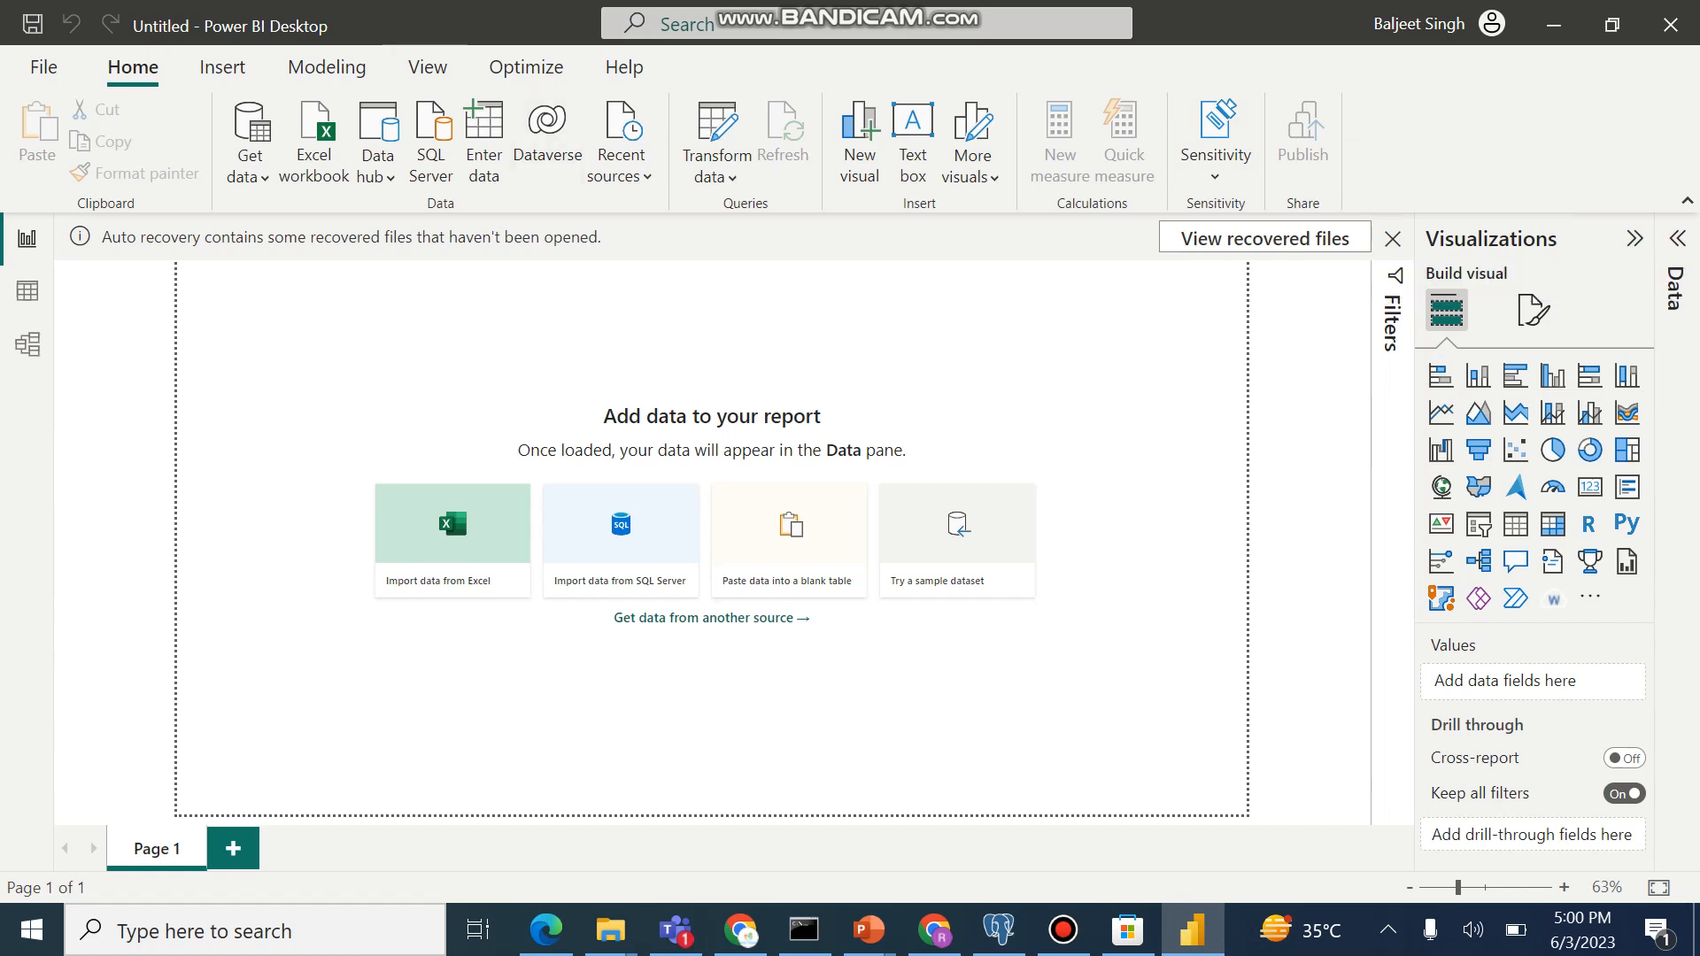
mouse_move(26, 345)
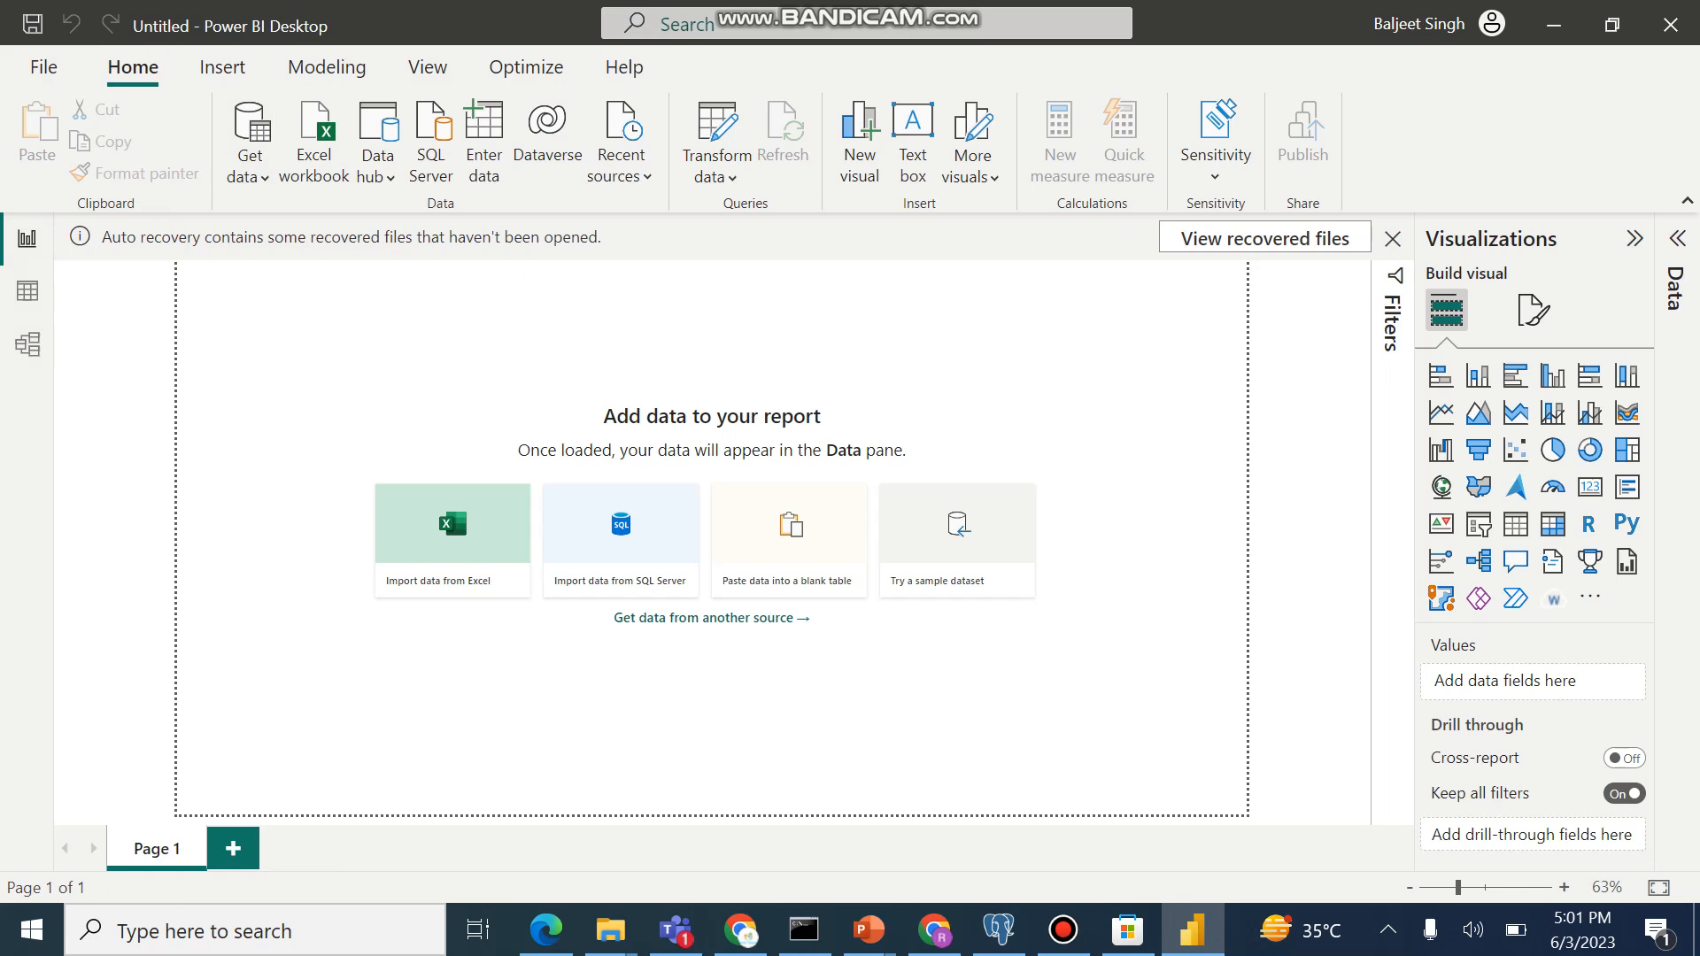
mouse_move(26, 291)
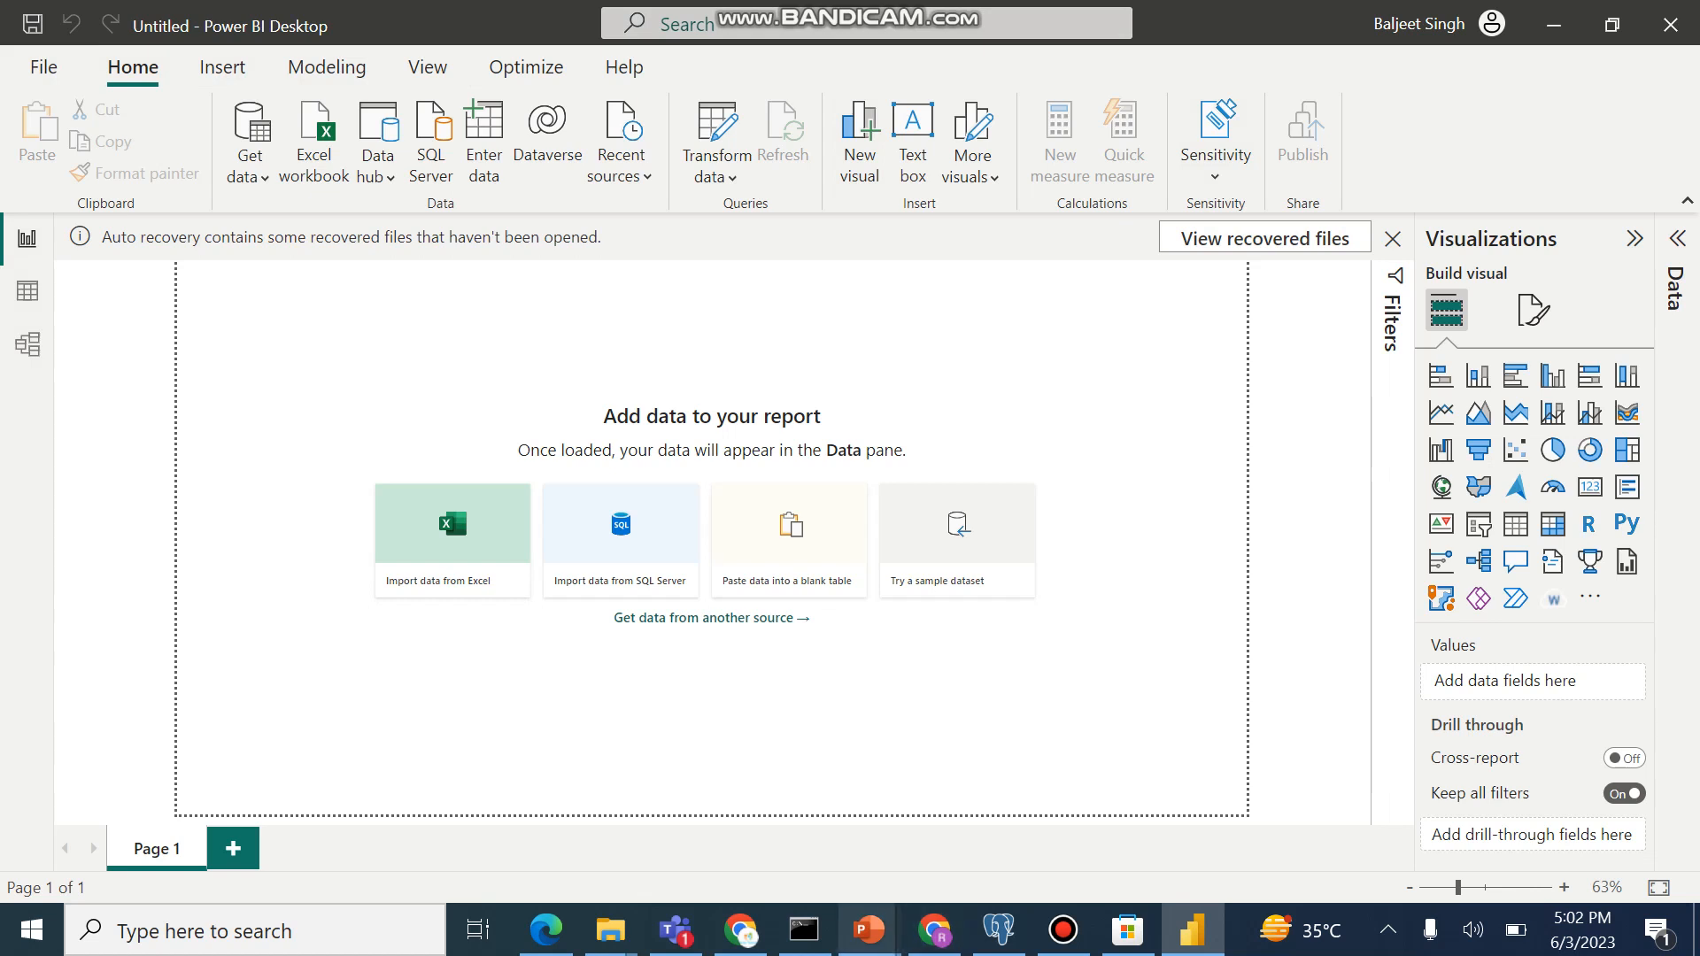
mouse_move(866, 929)
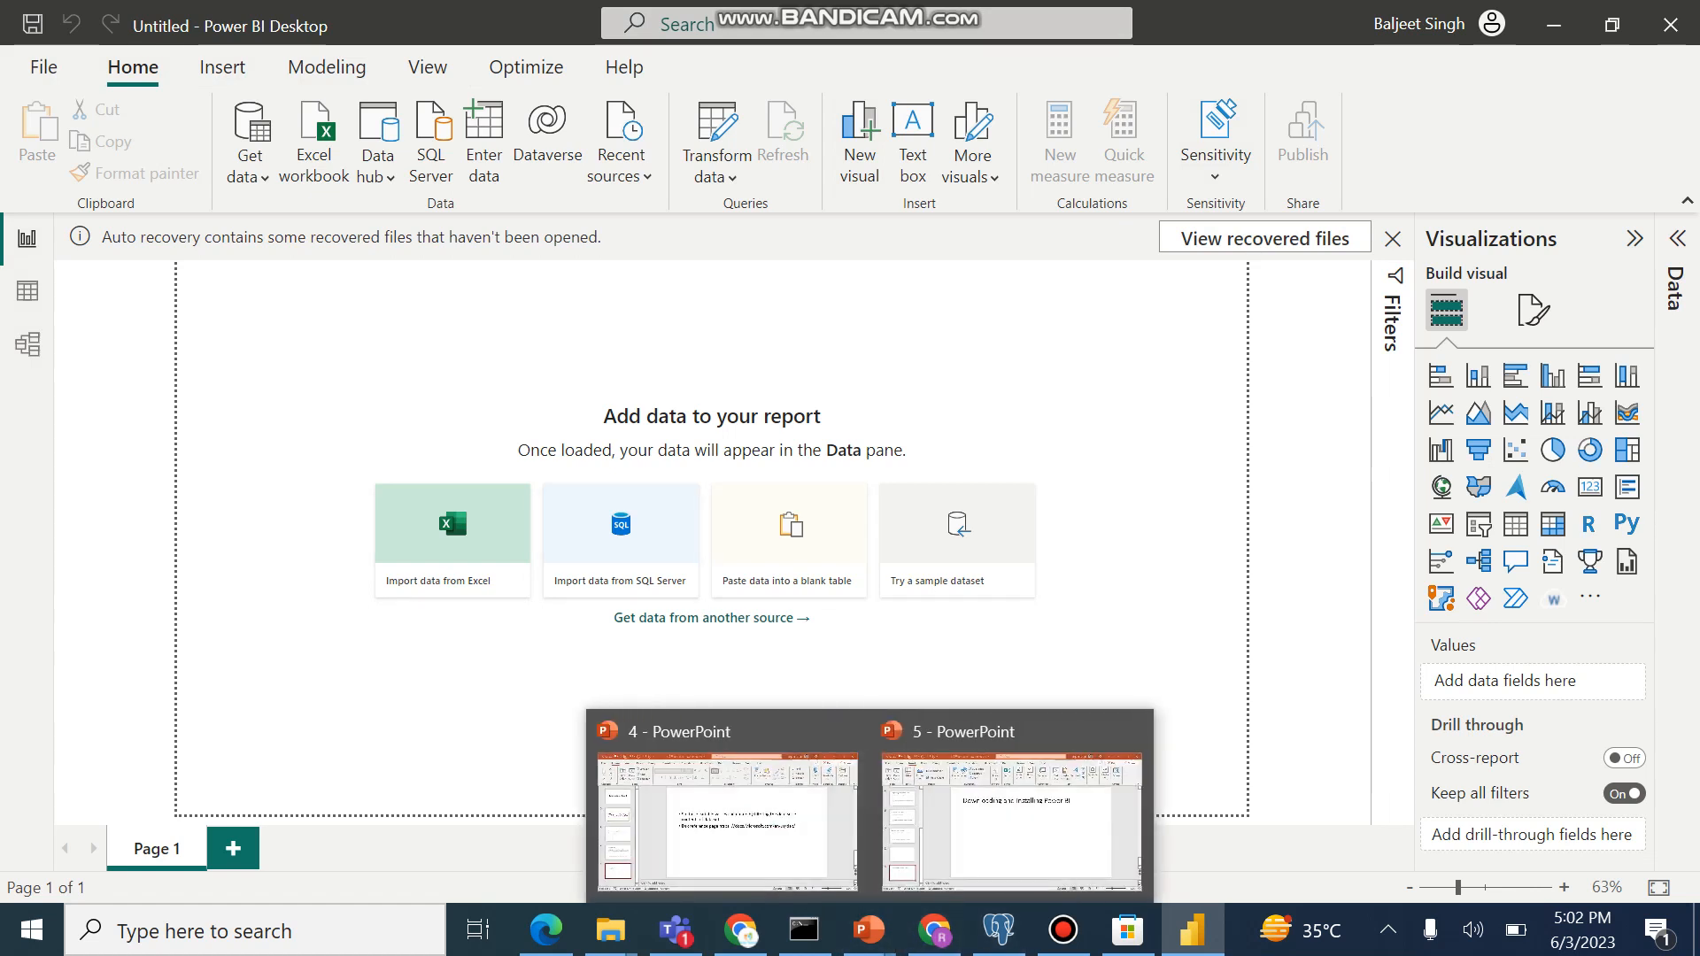